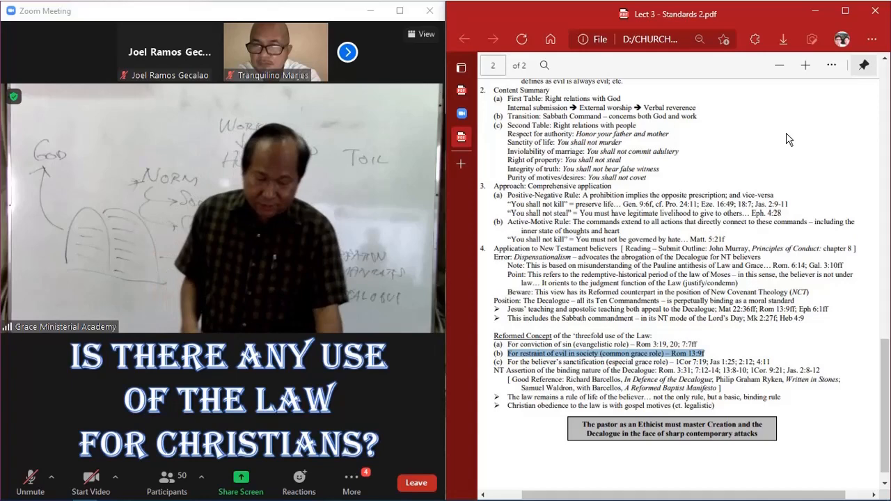
# Zoom in on the Lect 3 PDF and scroll page 2 down to the Reformed threefold-use list.
pyautogui.scroll(3)
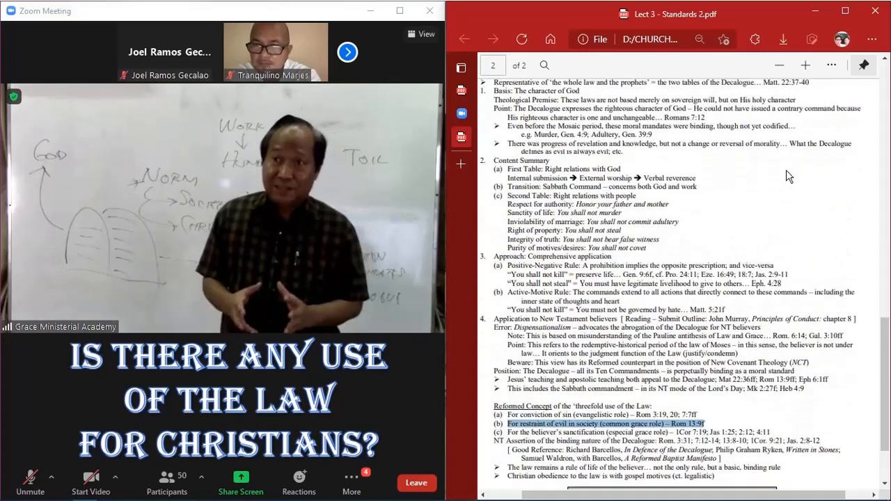
pyautogui.scroll(-3)
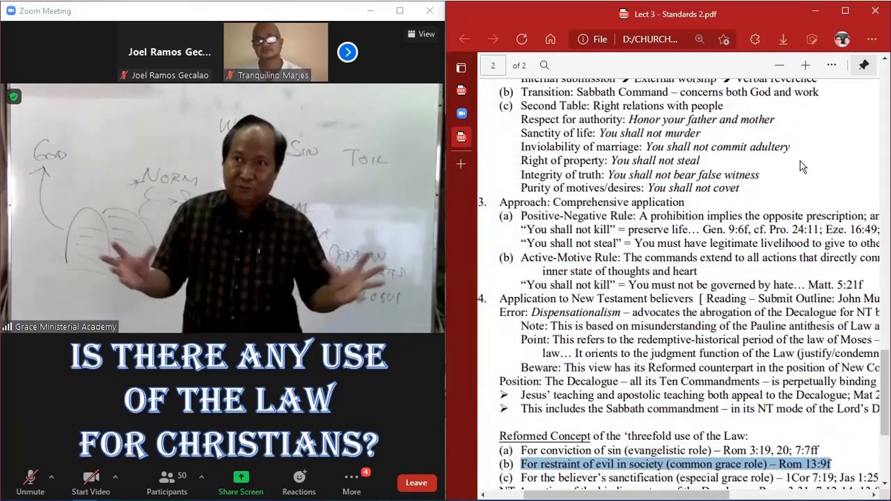
pyautogui.scroll(-3)
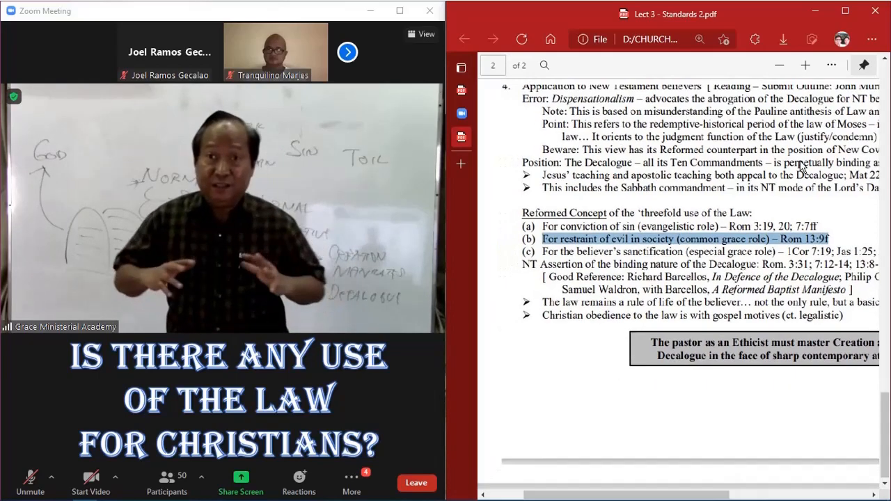
# Zoom out so the threefold-use section through the 'pastor as an Ethicist' statement fits.
pyautogui.scroll(3)
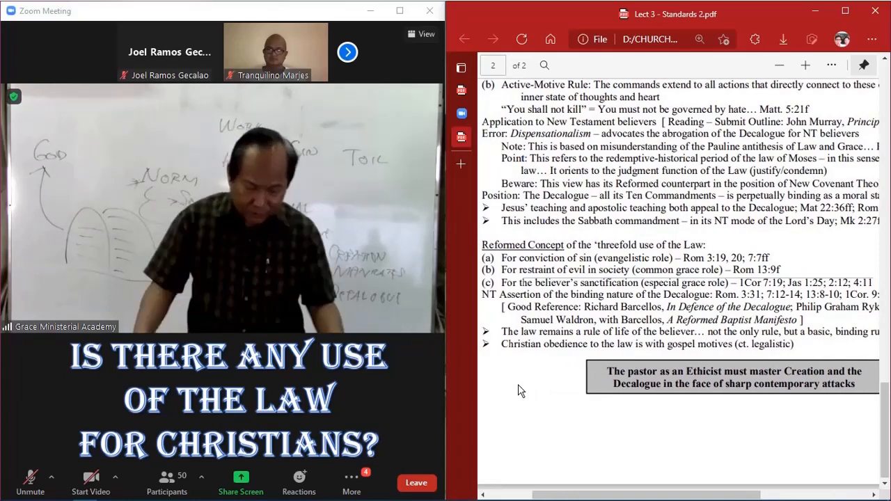
pyautogui.scroll(3)
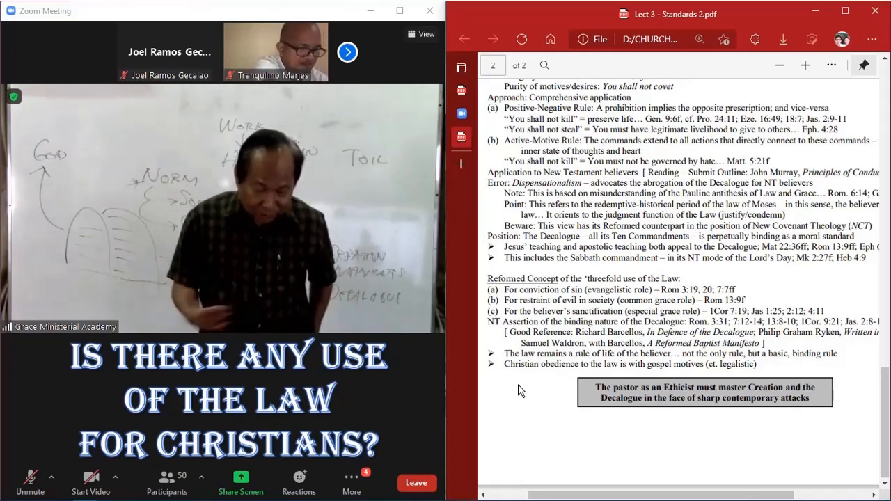
pyautogui.scroll(3)
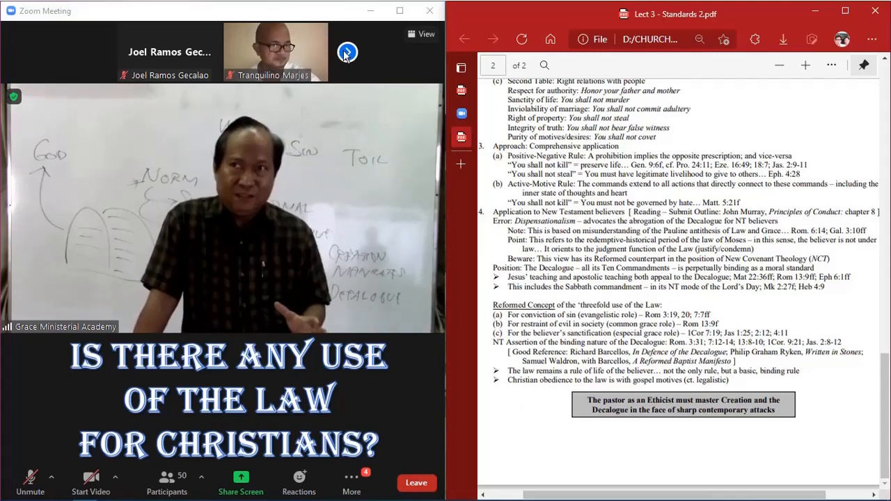
# Page the participant thumbnail strip forward twice to show other attendees' videos.
pyautogui.click(98, 53)
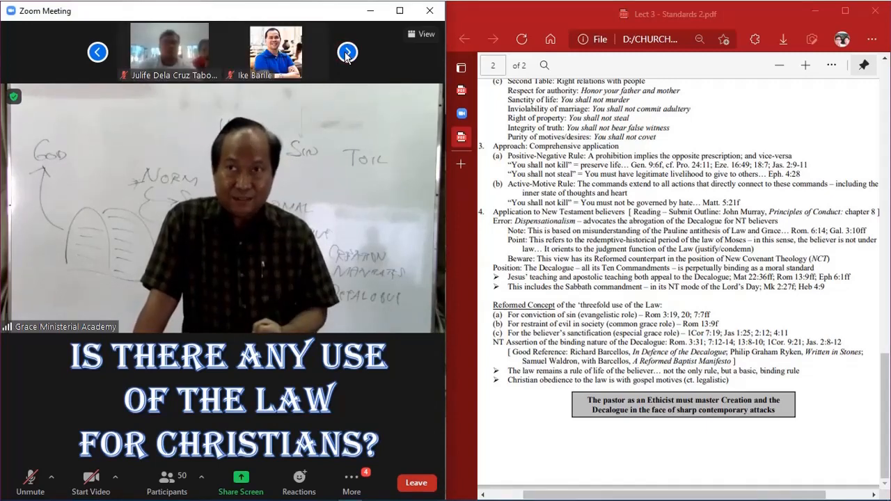
pyautogui.click(347, 52)
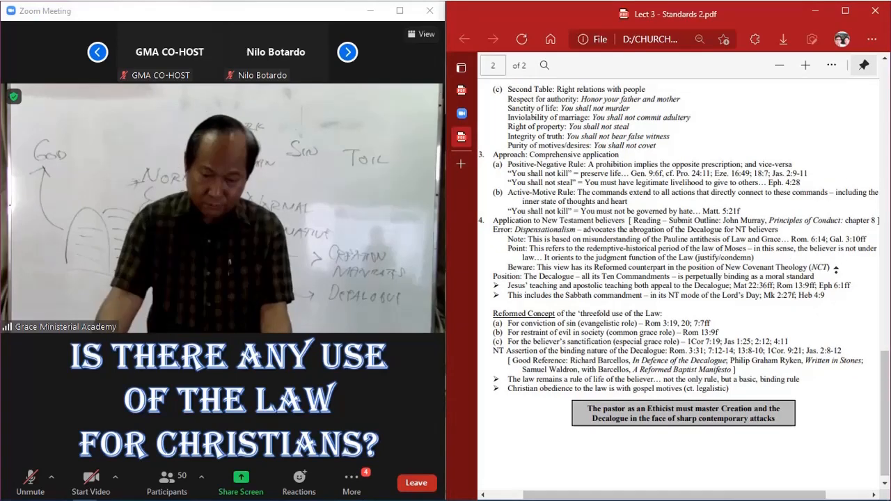
# Scroll up from page 2 to page 1's top, showing the title and Preliminary section.
pyautogui.scroll(3)
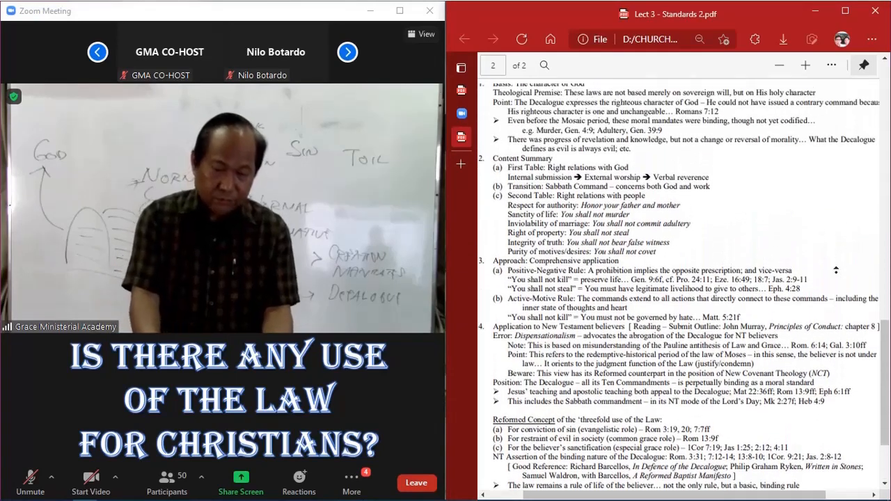
pyautogui.scroll(3)
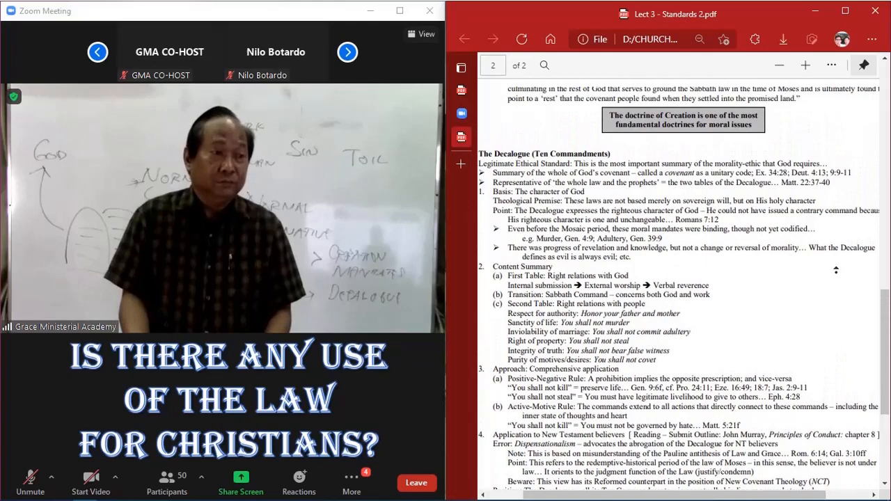
pyautogui.scroll(3)
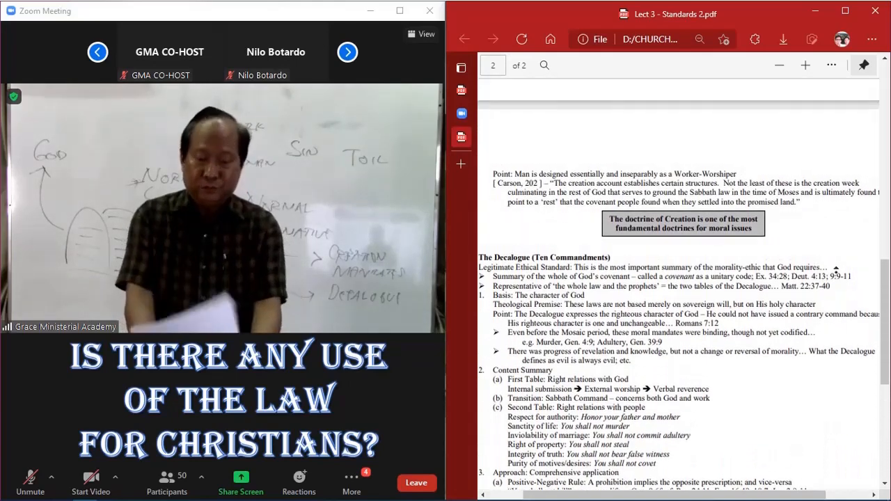
pyautogui.scroll(3)
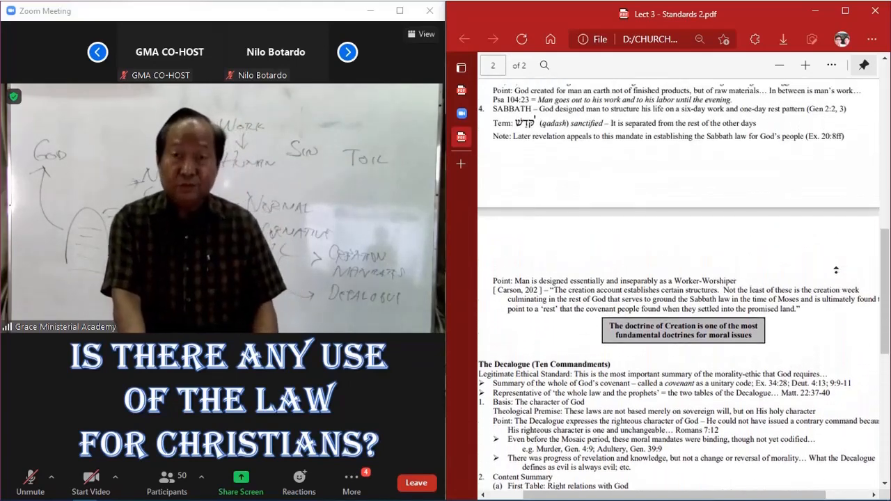
pyautogui.scroll(3)
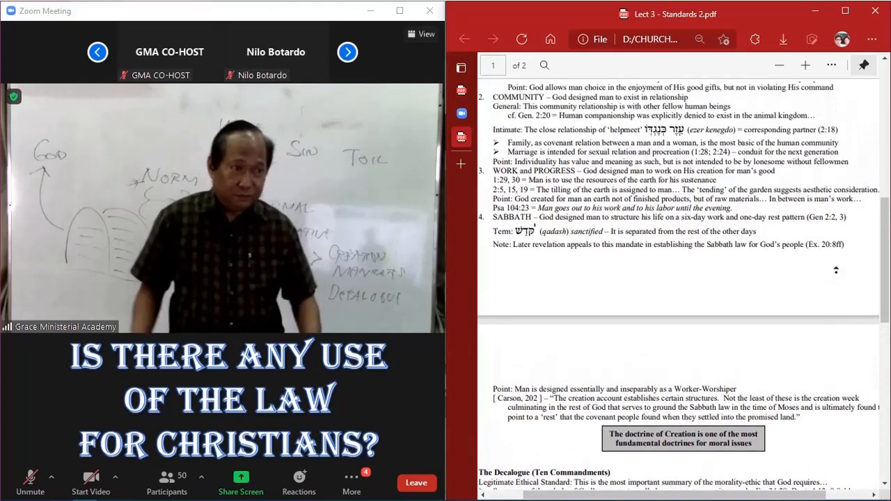
pyautogui.scroll(3)
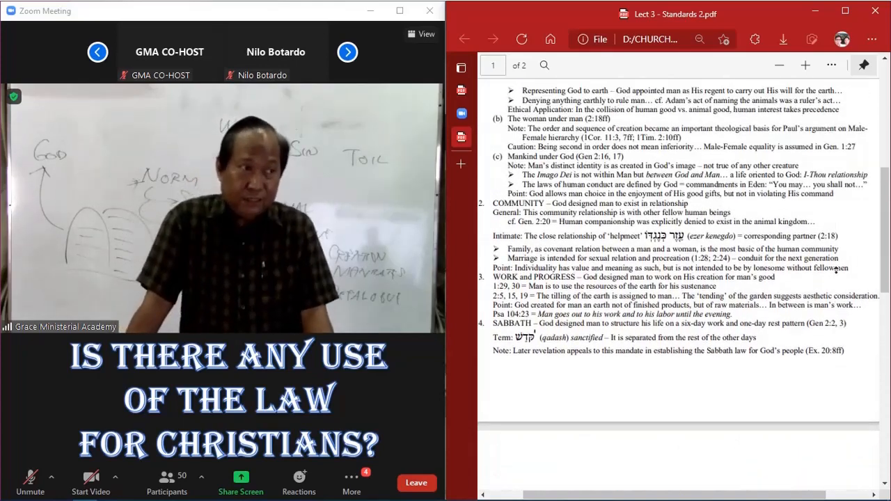
pyautogui.scroll(3)
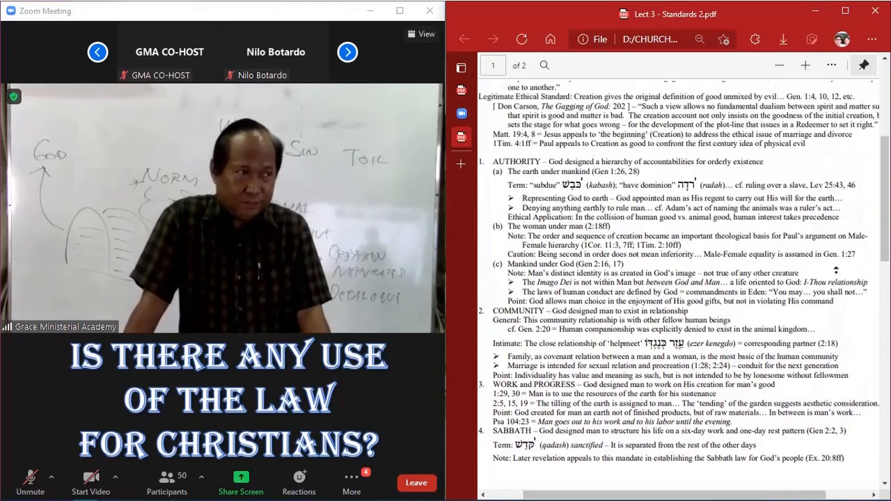
pyautogui.scroll(3)
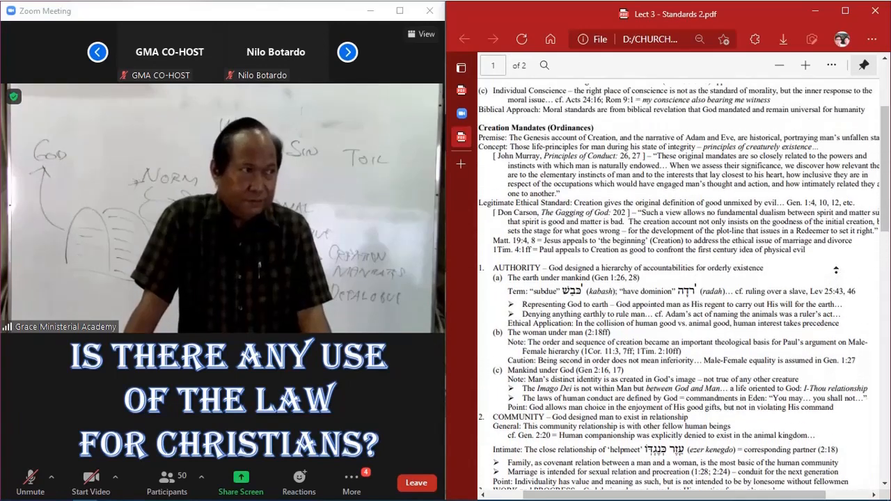
pyautogui.scroll(3)
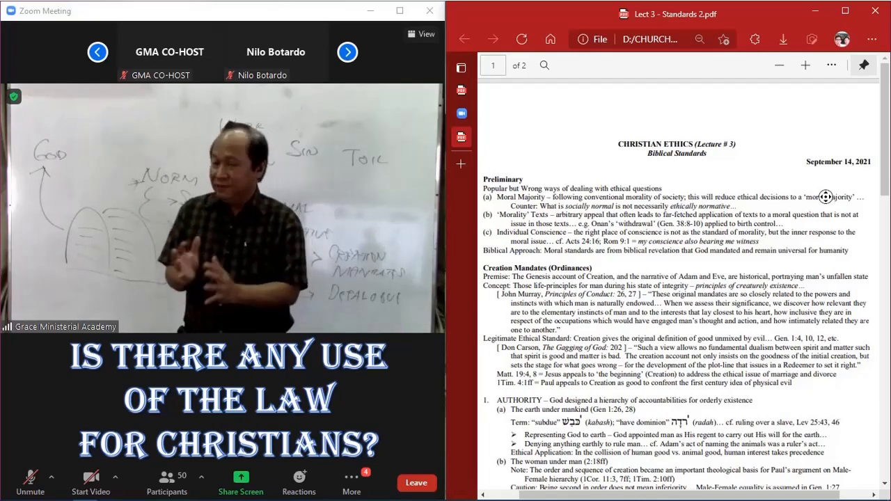
# Scroll from page 1's creation mandates through the Decalogue to page 2's threefold-use section.
pyautogui.scroll(-3)
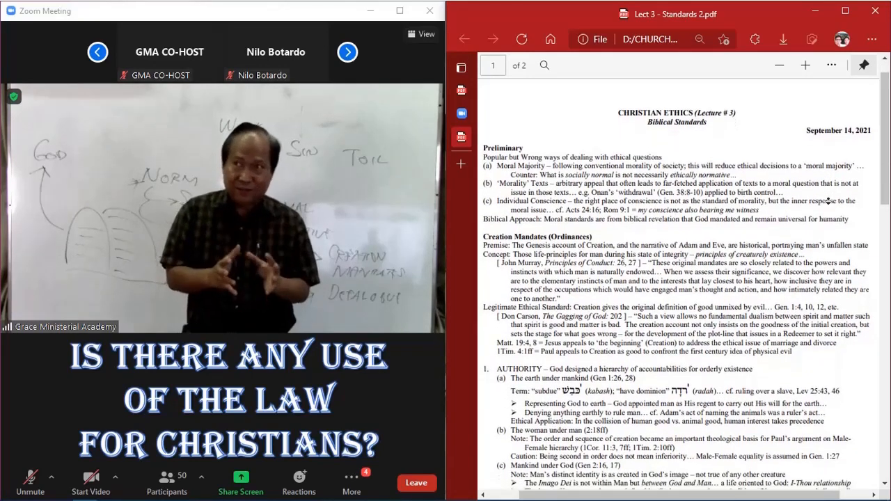
pyautogui.scroll(-3)
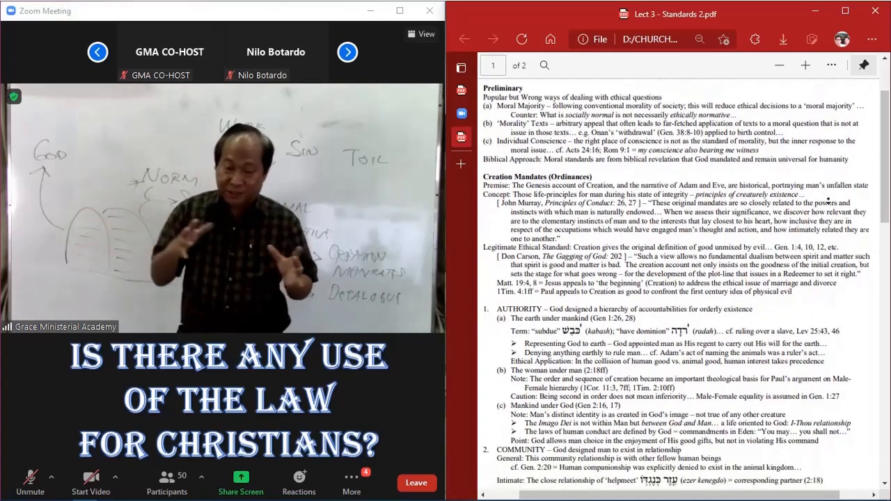
pyautogui.scroll(-3)
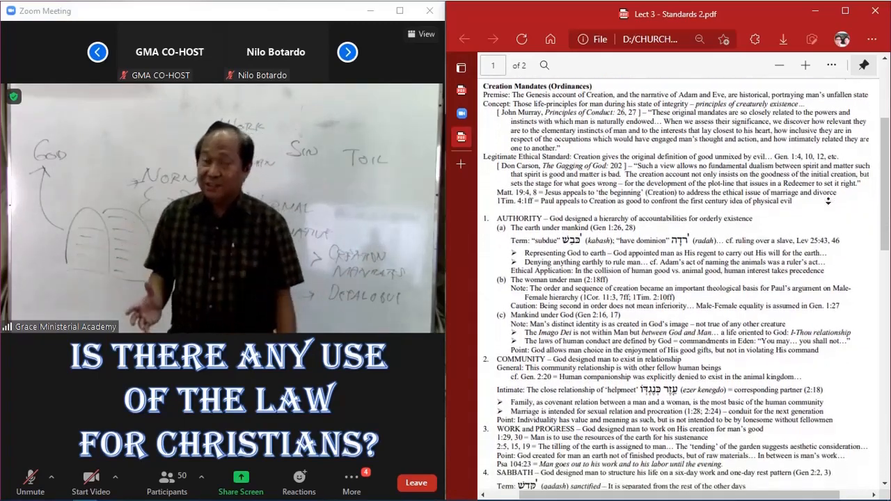
pyautogui.scroll(-3)
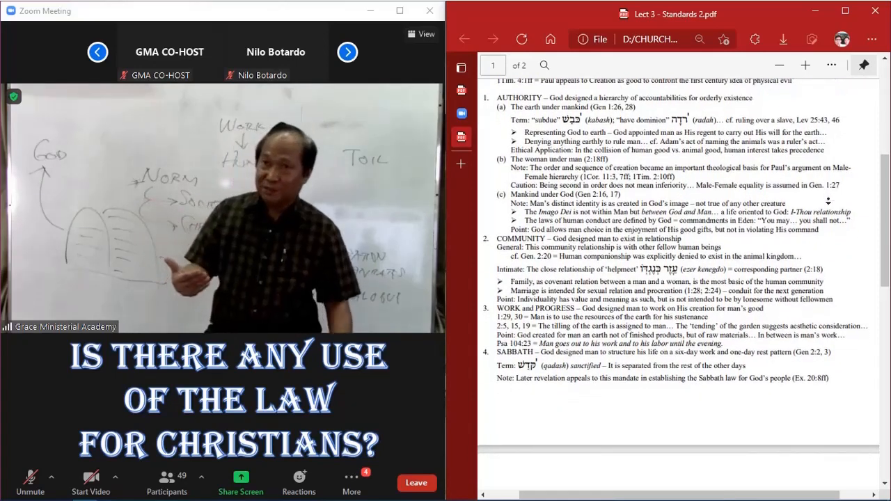
pyautogui.scroll(-3)
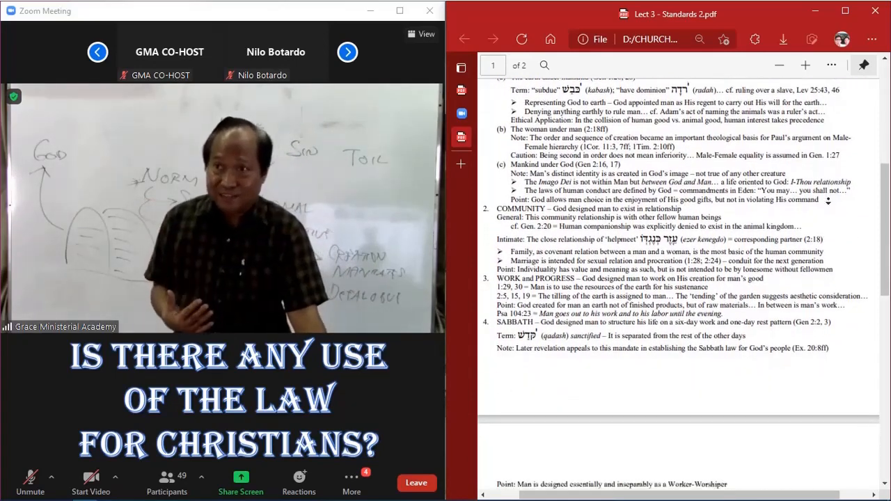
pyautogui.scroll(-3)
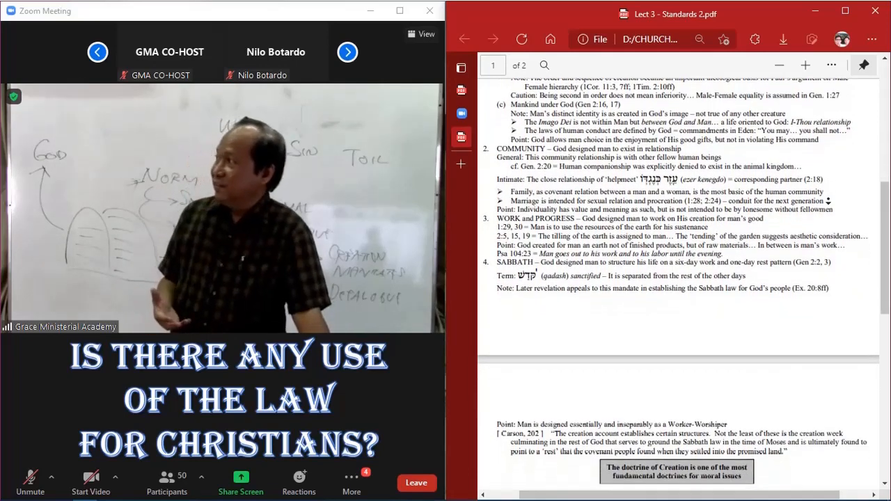
pyautogui.scroll(-3)
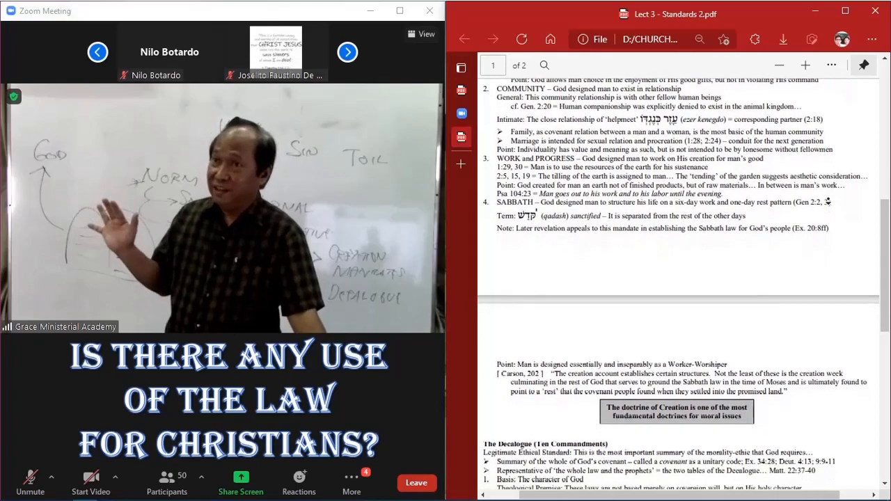
pyautogui.scroll(-3)
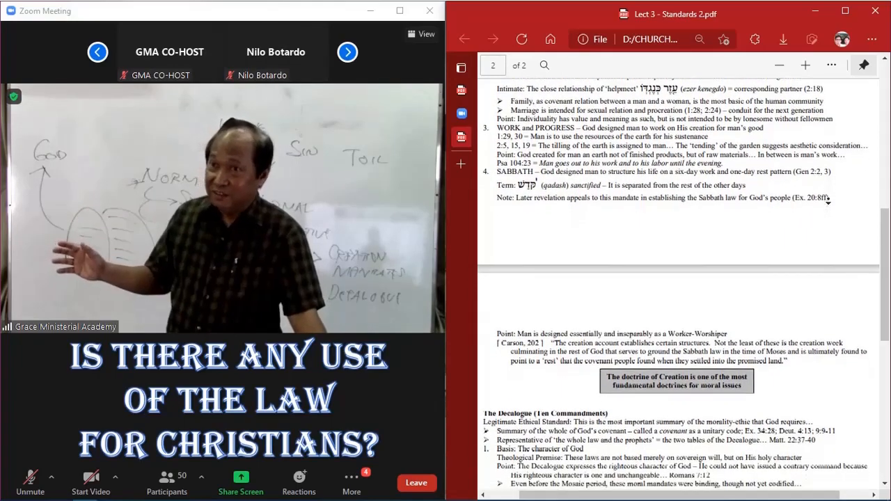
pyautogui.scroll(-3)
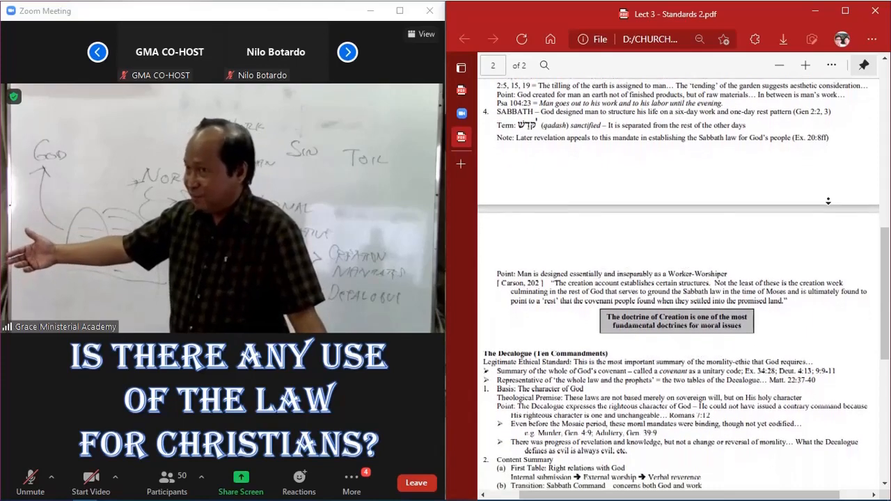
pyautogui.scroll(-3)
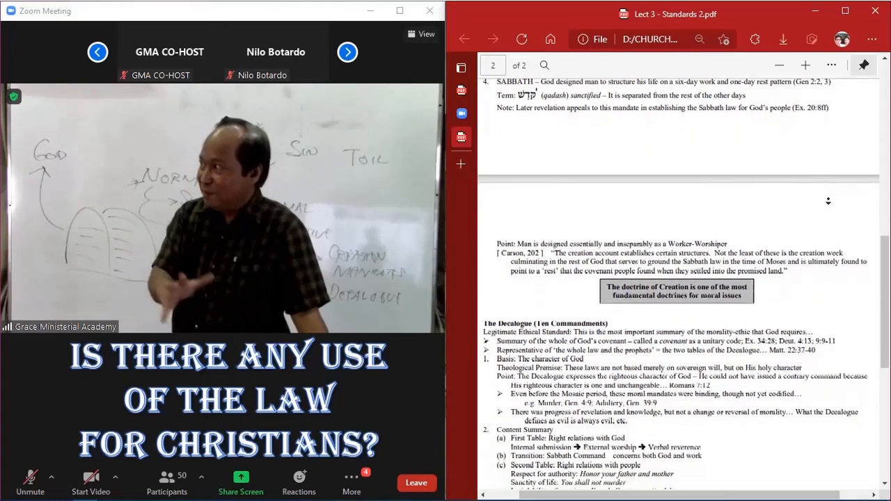
pyautogui.scroll(-3)
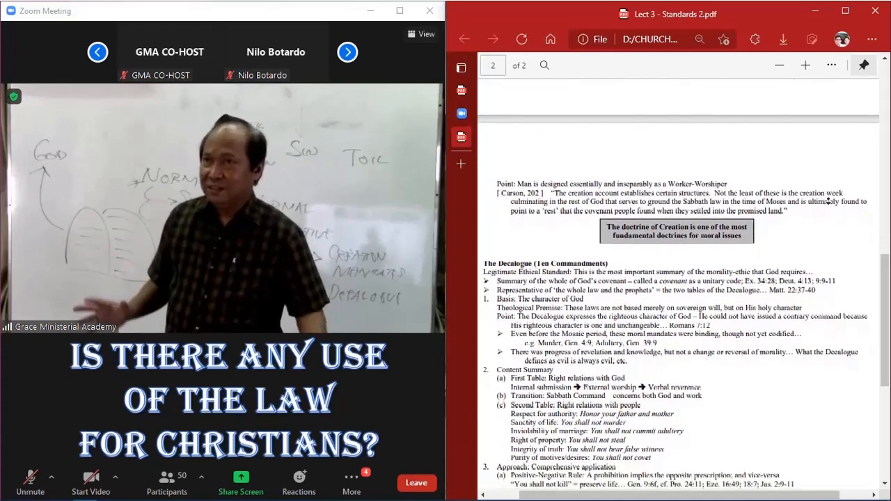
pyautogui.scroll(-3)
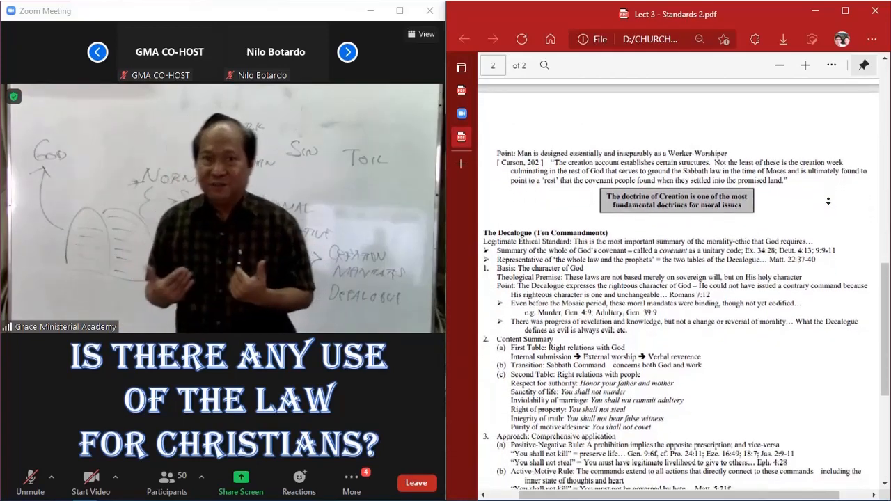
pyautogui.scroll(-3)
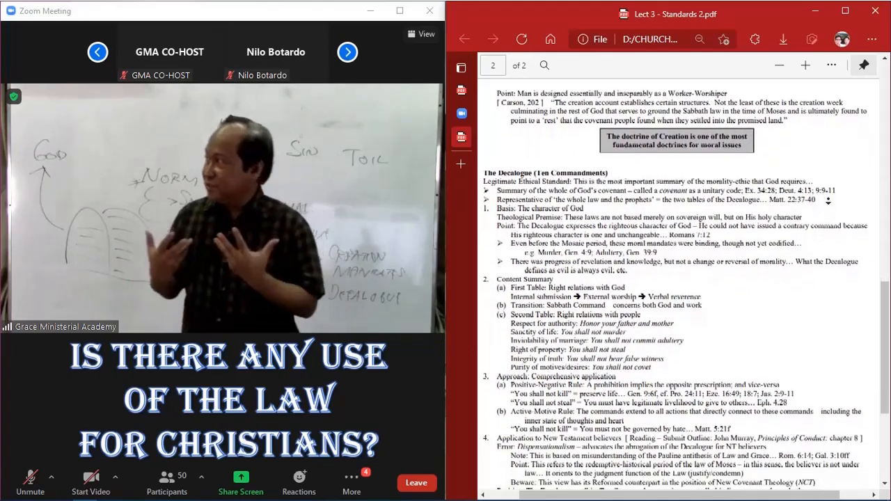
pyautogui.scroll(-3)
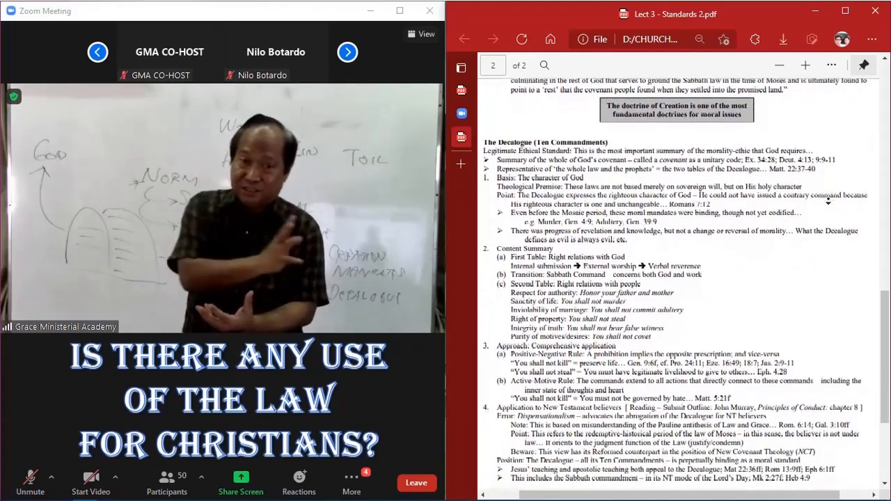
pyautogui.scroll(-3)
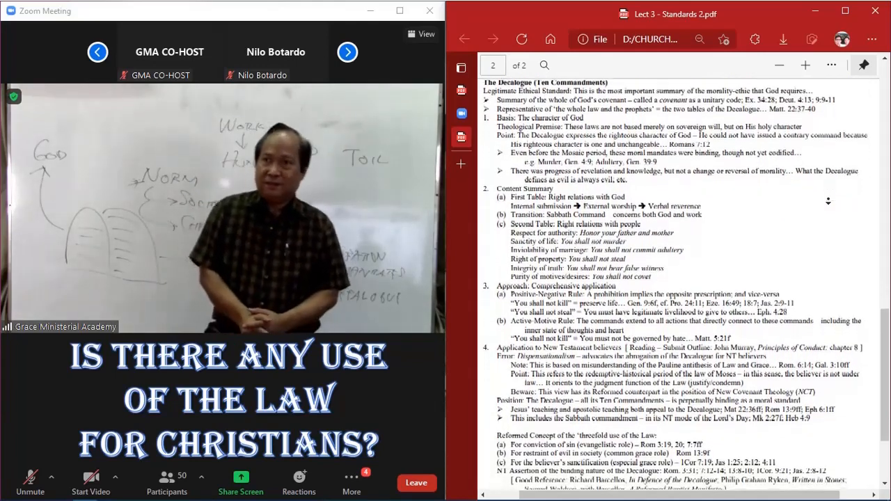
pyautogui.scroll(-3)
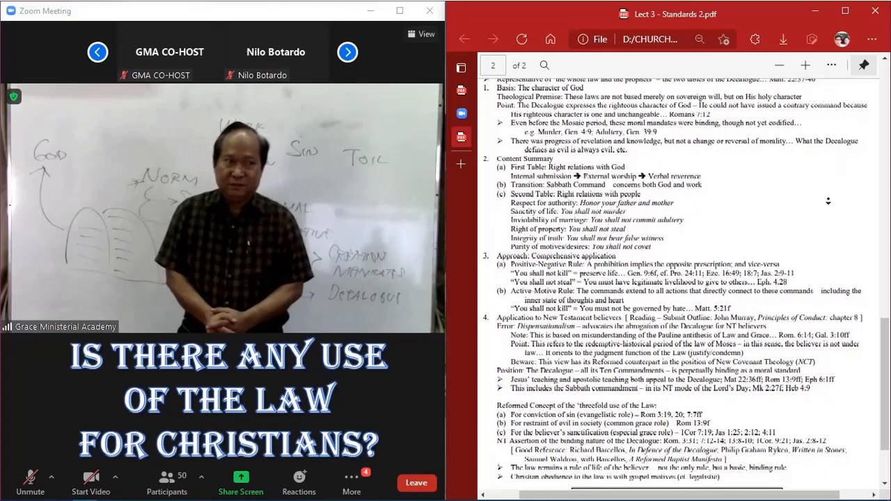
pyautogui.scroll(-3)
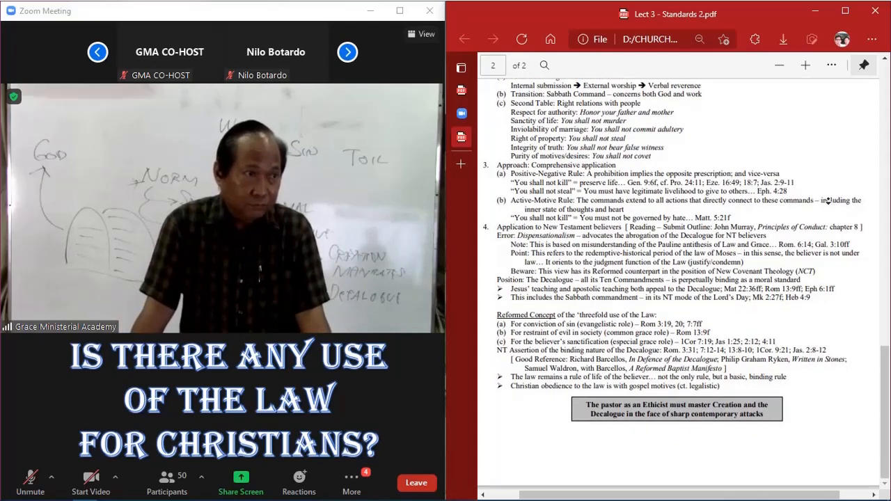
pyautogui.scroll(3)
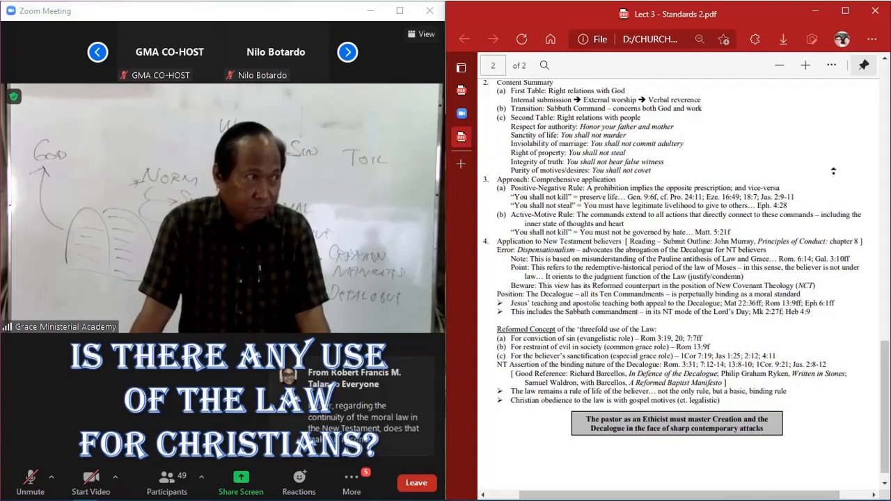
pyautogui.scroll(3)
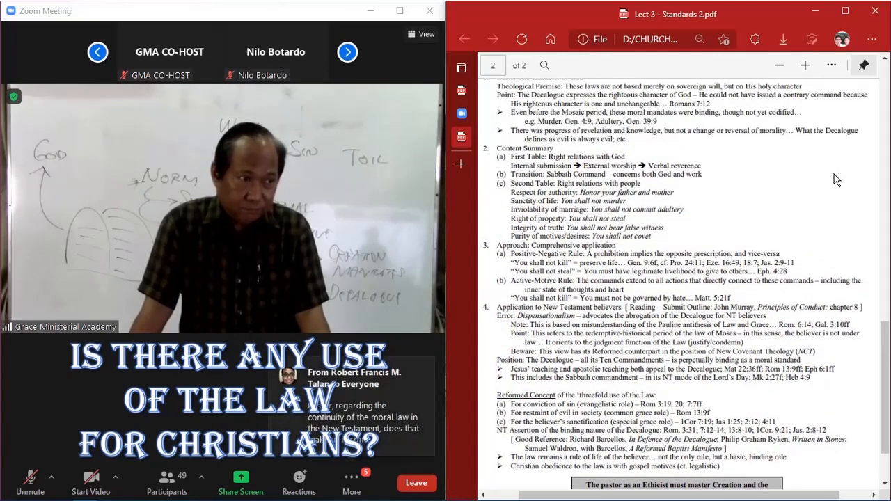
# Switch the Zoom meeting to Gallery View with the PDF left at page 2's end.
pyautogui.scroll(-3)
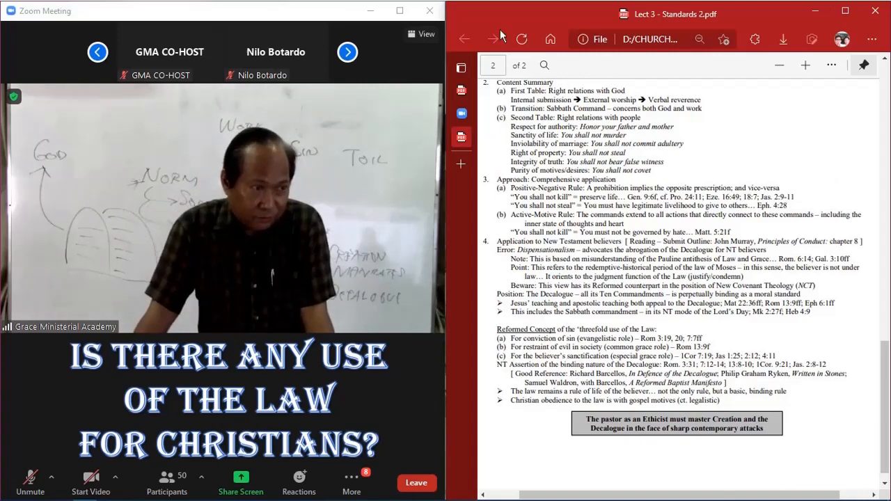
pyautogui.click(422, 33)
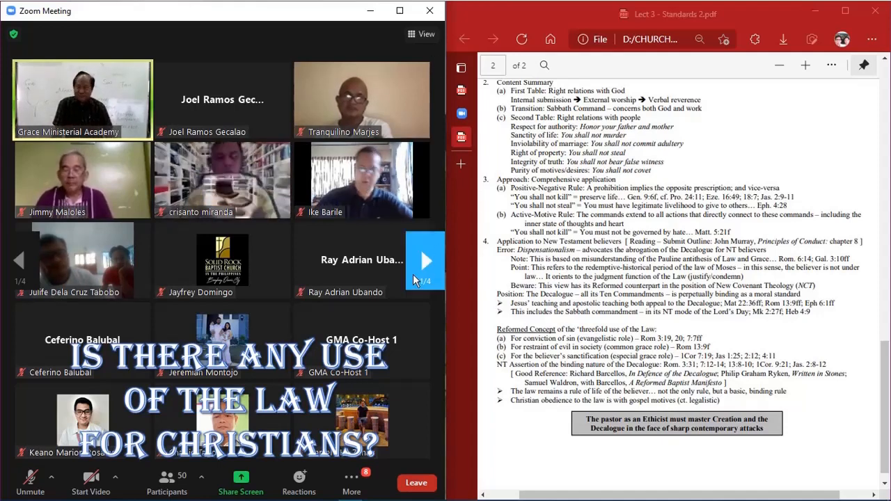
# Browse the gallery two pages forward and one page back.
pyautogui.click(425, 260)
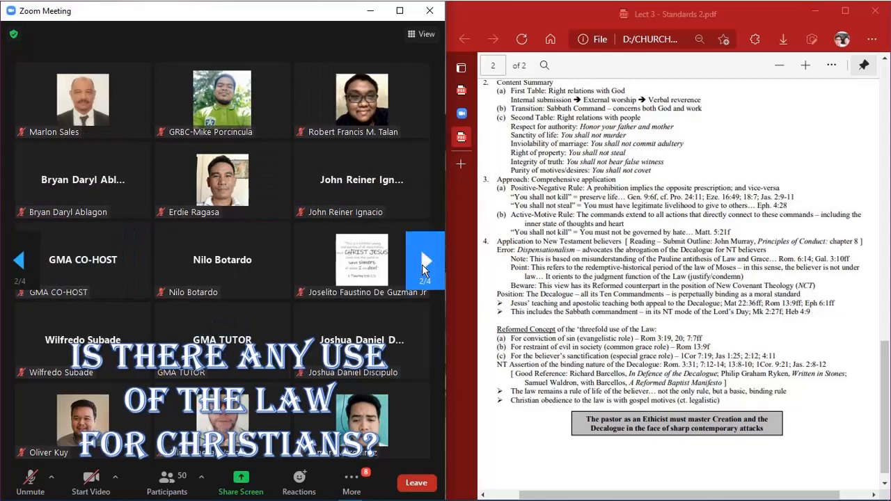
pyautogui.click(425, 261)
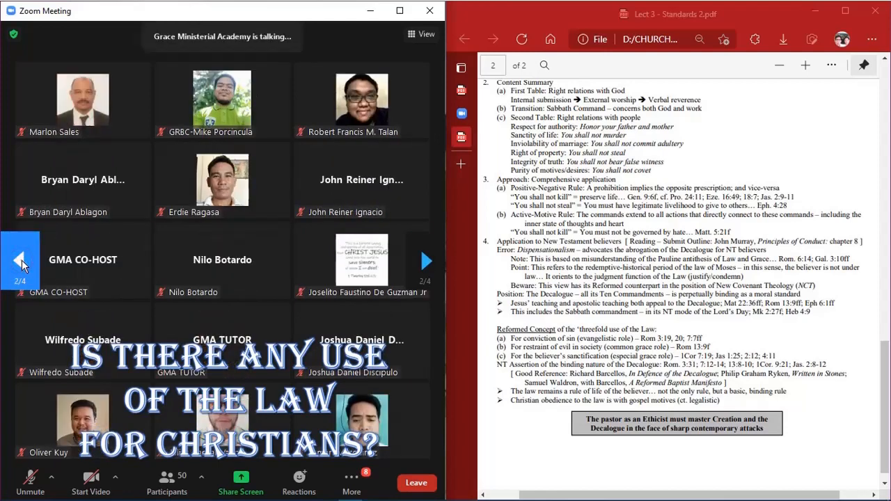
pyautogui.click(21, 261)
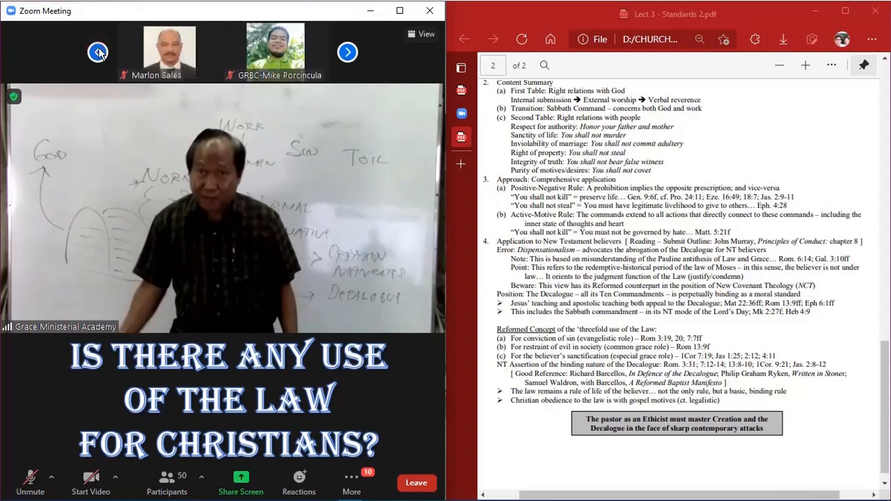
# Return to Speaker View and page through the participant thumbnail strip.
pyautogui.click(98, 51)
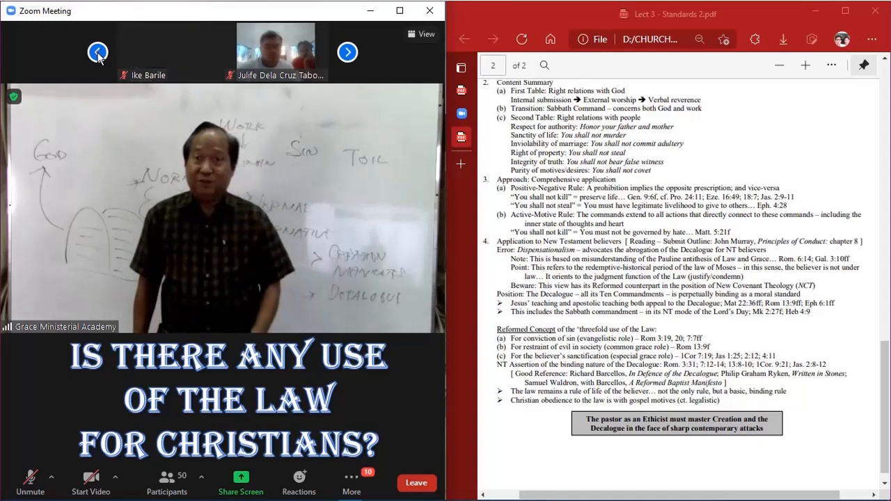
pyautogui.click(97, 52)
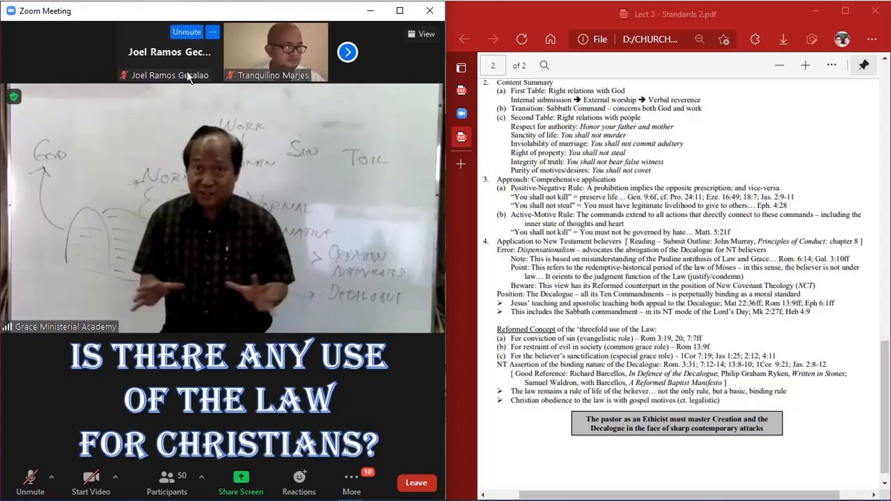
pyautogui.click(347, 51)
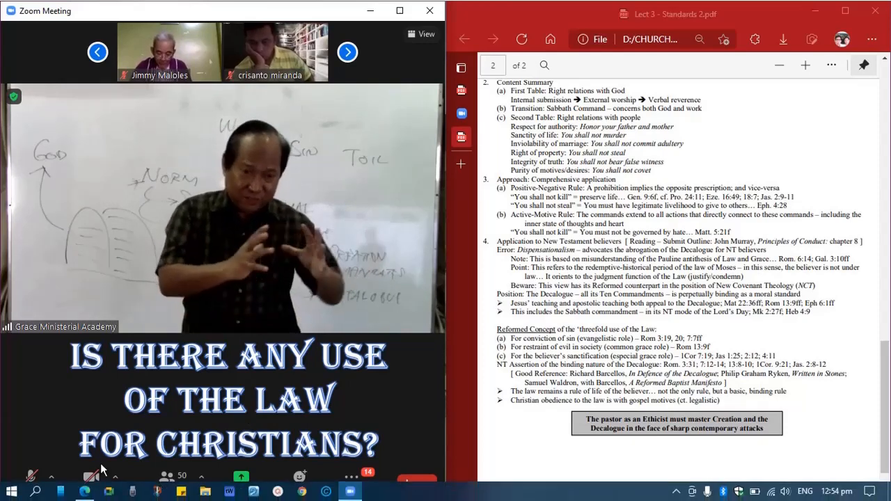
# Open 'Choose Video Filter…' from the Start Video menu, then close the Settings window.
pyautogui.click(117, 477)
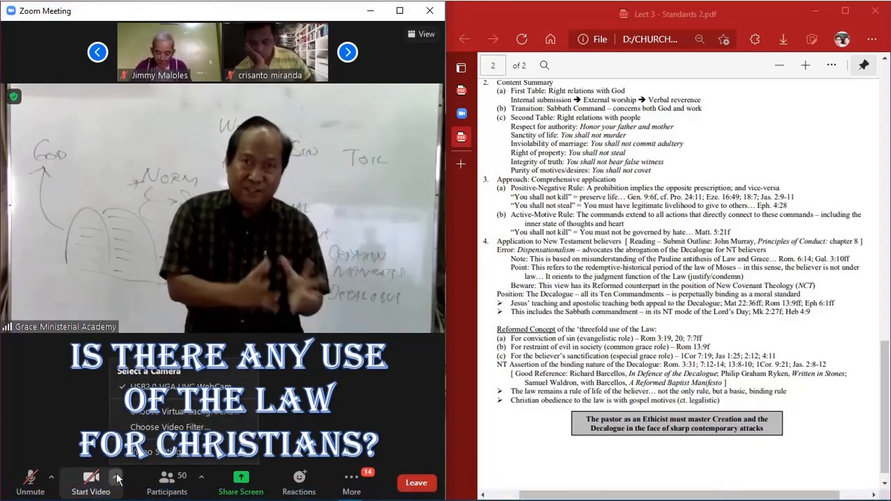
pyautogui.moveTo(170, 427)
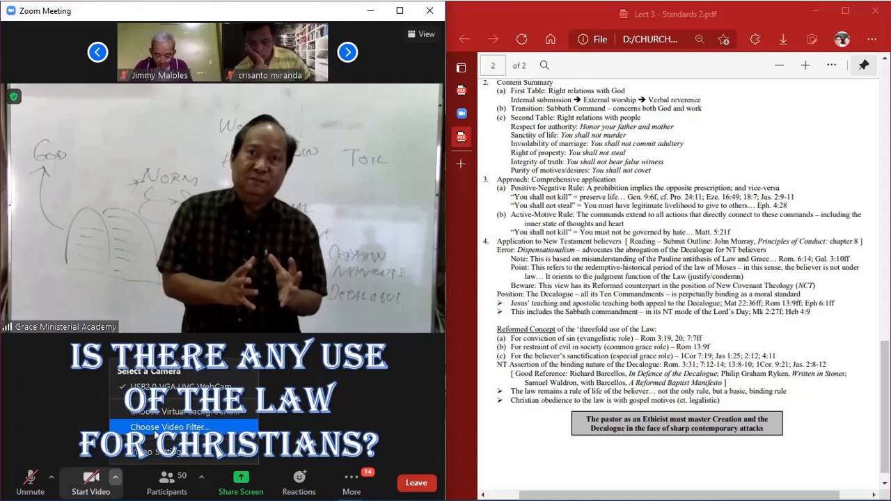
pyautogui.click(170, 427)
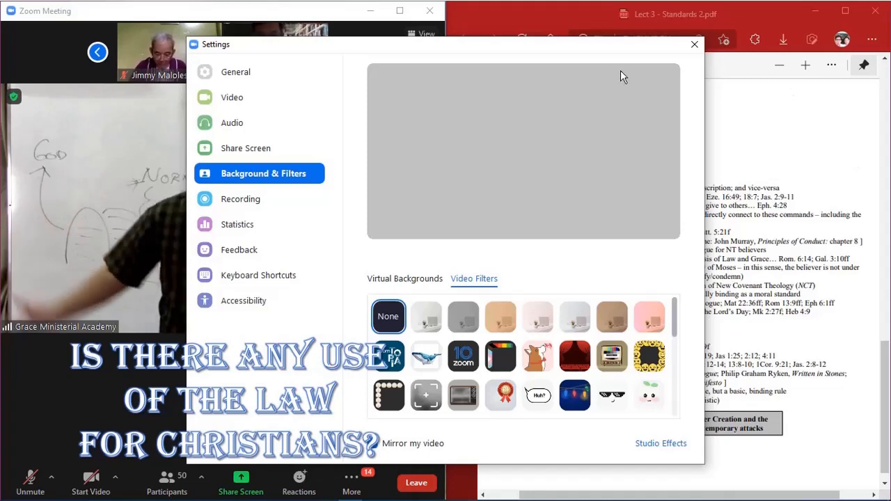
pyautogui.click(695, 44)
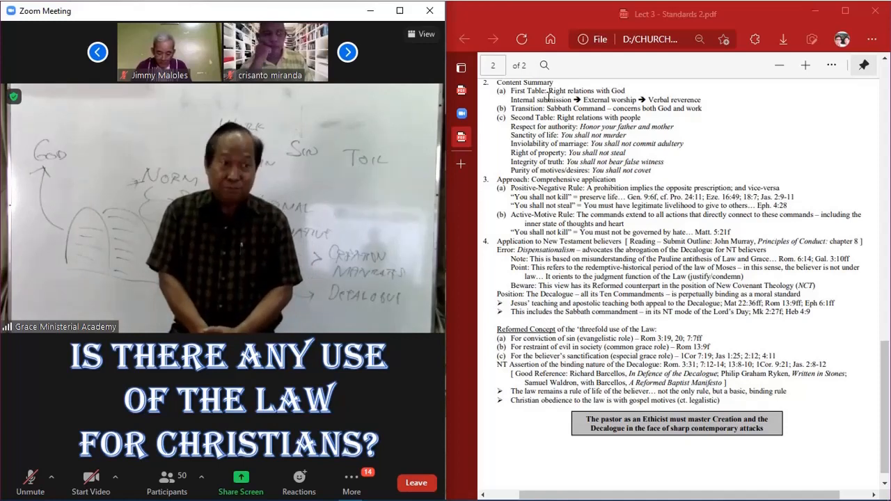
# Show the View menu with speaker, gallery and fullscreen layout options.
pyautogui.click(422, 34)
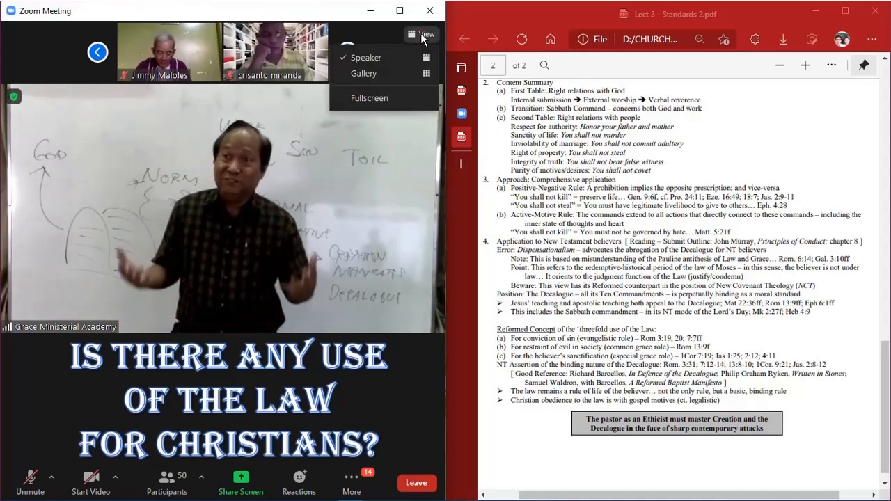
pyautogui.click(364, 73)
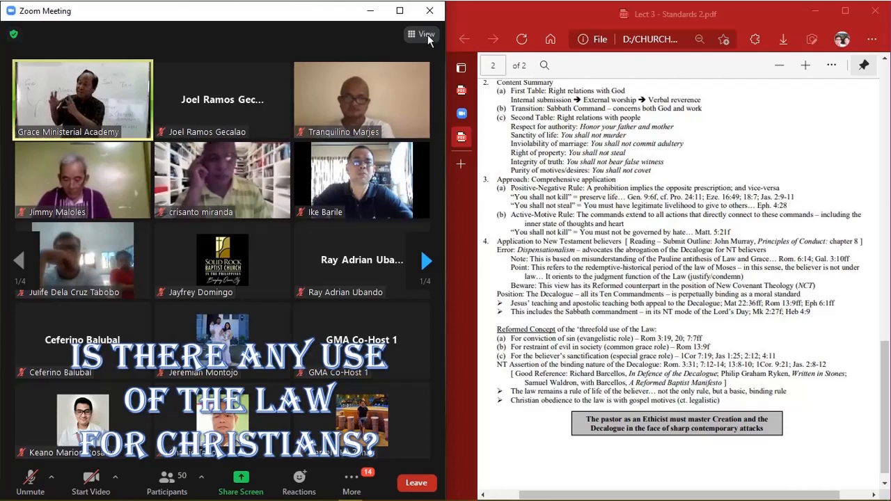
pyautogui.click(425, 34)
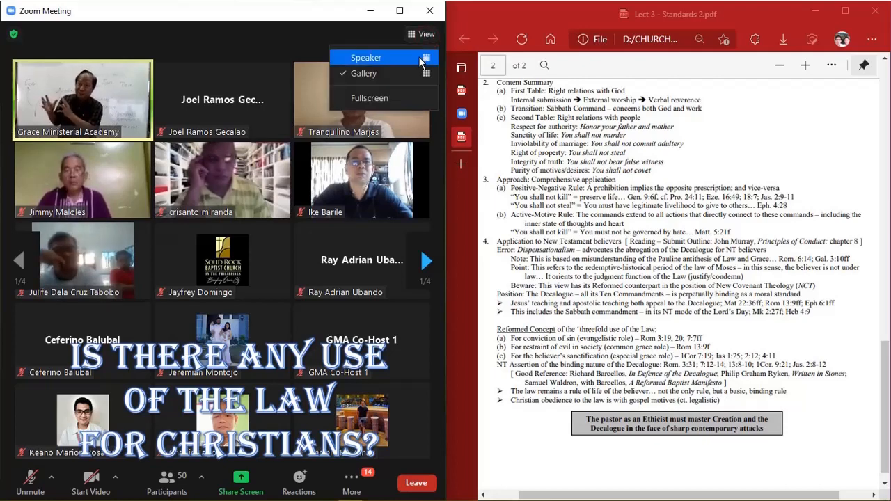
pyautogui.click(367, 57)
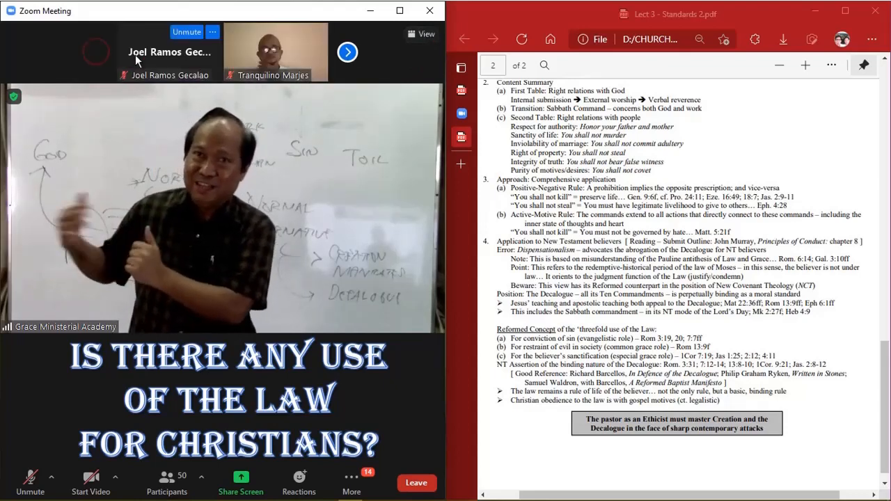
pyautogui.click(347, 52)
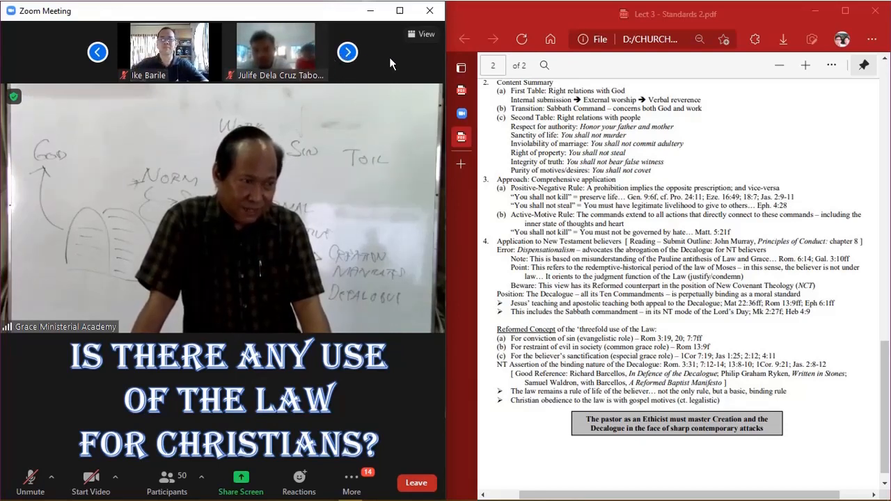
# Page the participant strip forward to show two other attendees beside the lecturer.
pyautogui.click(347, 52)
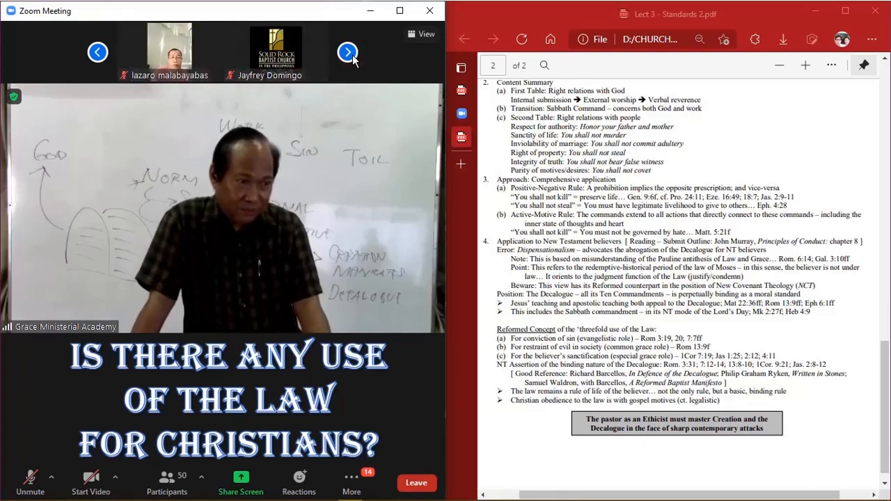
pyautogui.moveTo(348, 52)
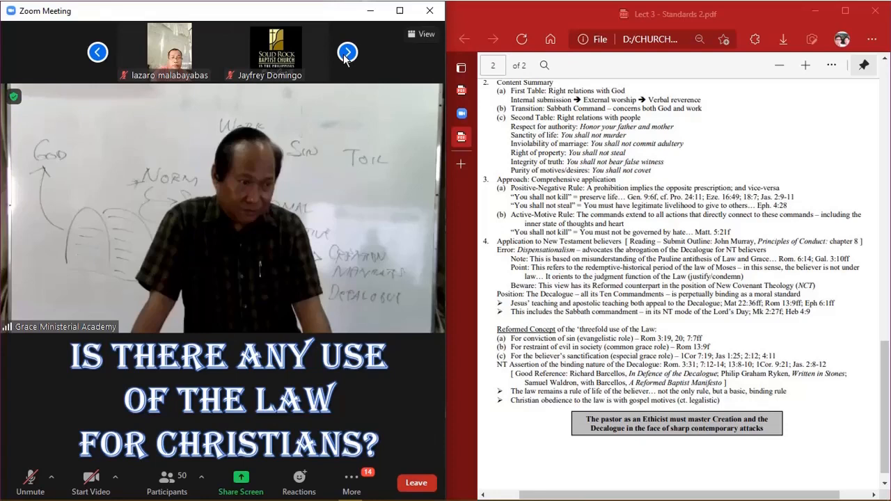
# Page the participant thumbnails to the last page, back to the first, then to page 2.
pyautogui.click(347, 53)
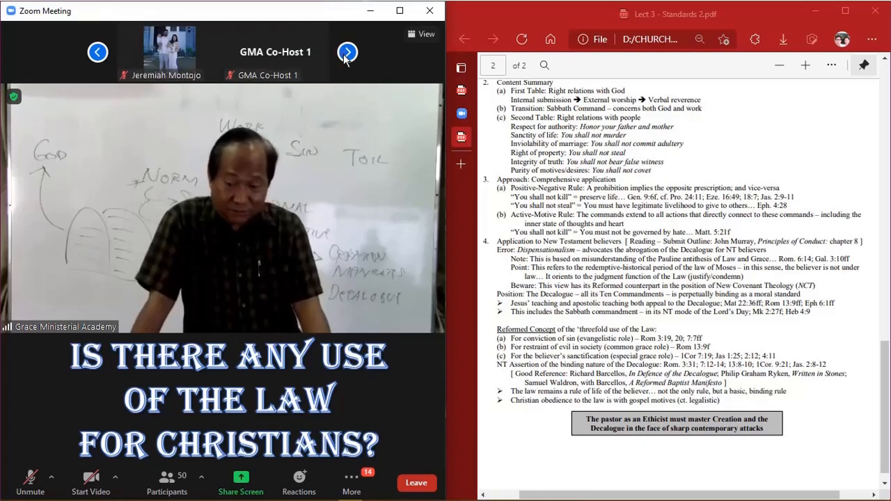
pyautogui.click(348, 52)
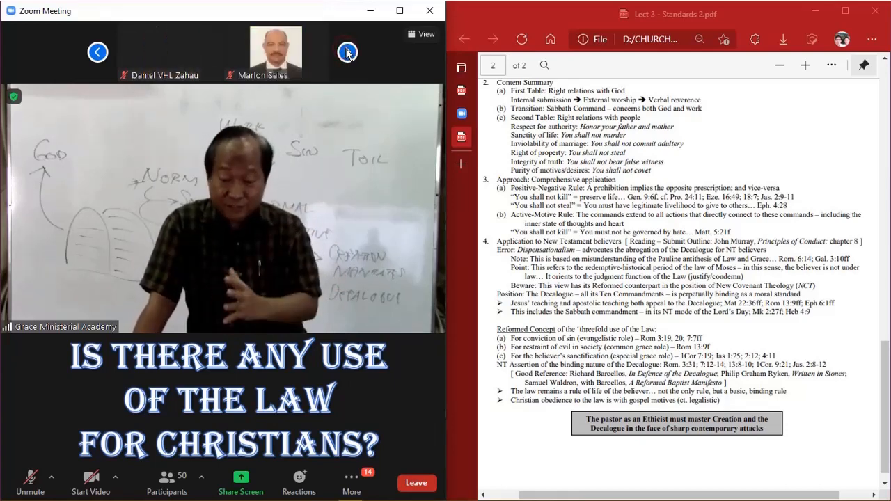
pyautogui.click(347, 53)
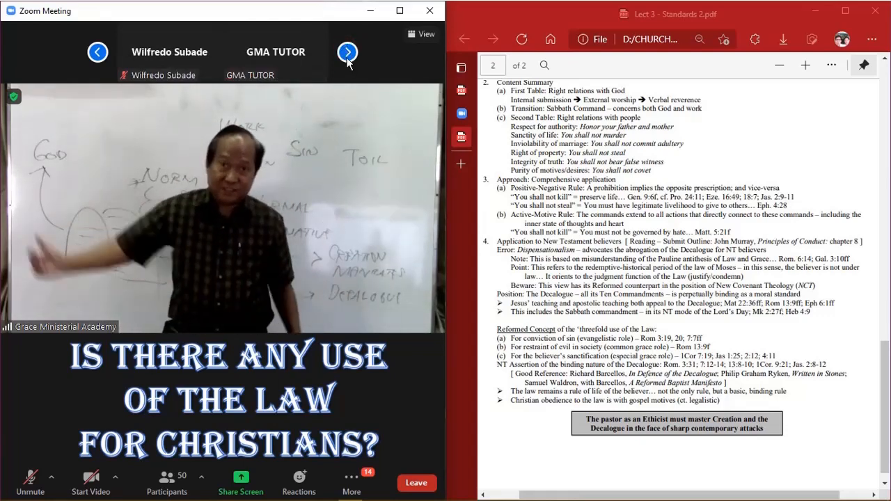
pyautogui.click(347, 52)
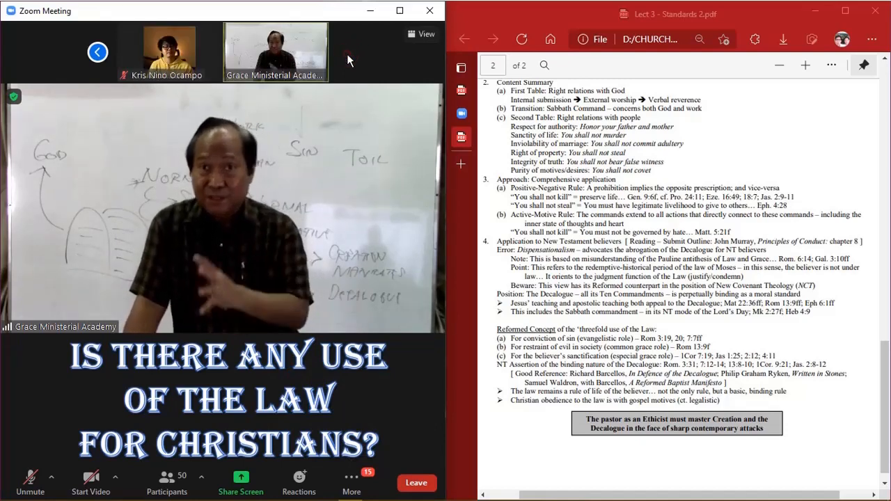
pyautogui.click(97, 52)
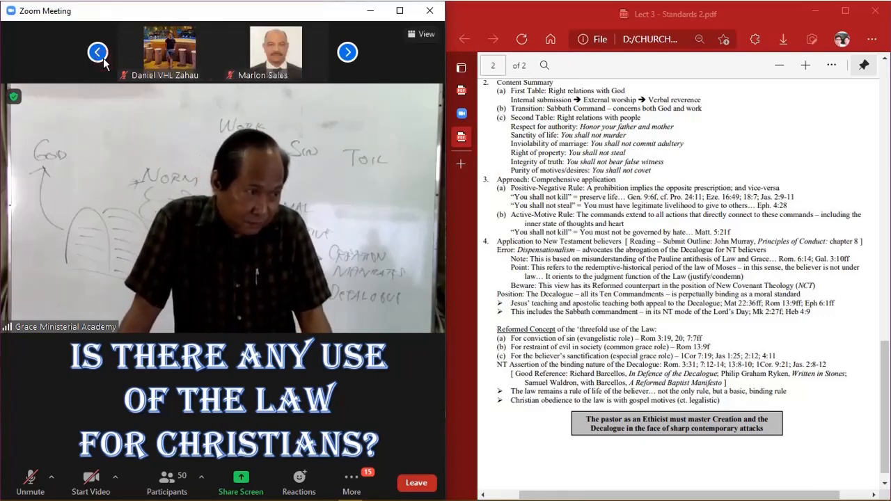
pyautogui.click(98, 53)
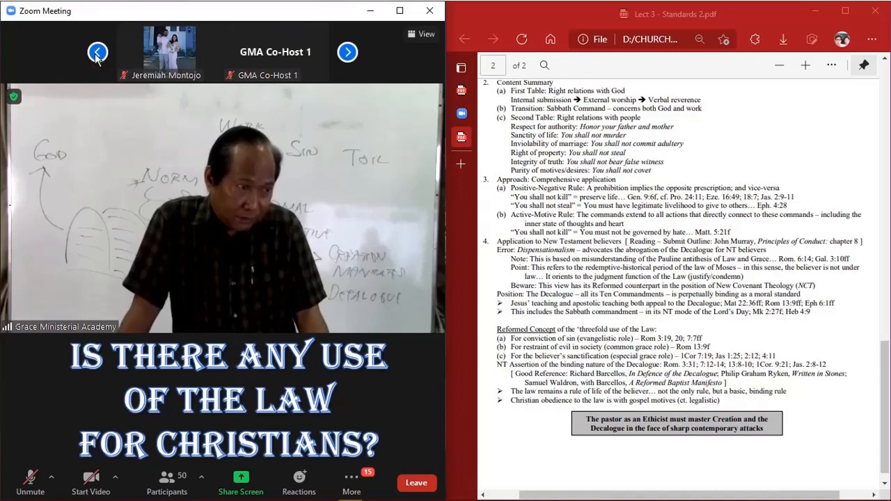
pyautogui.click(97, 52)
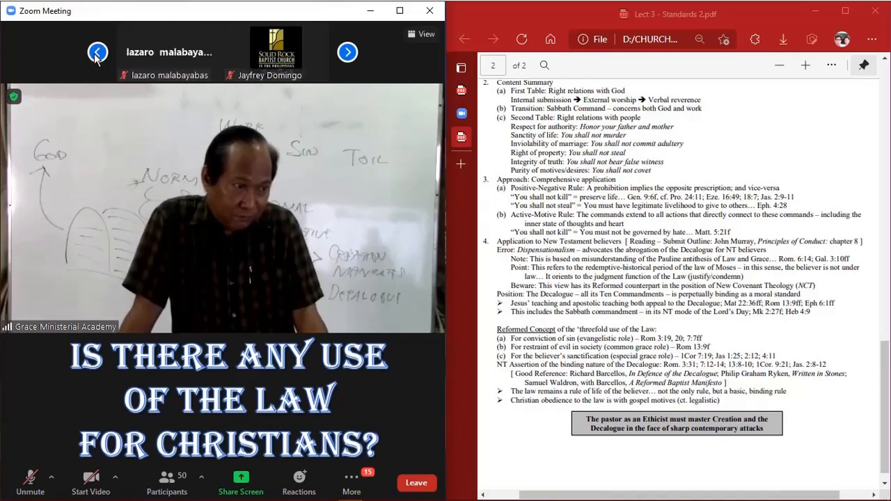
pyautogui.click(98, 53)
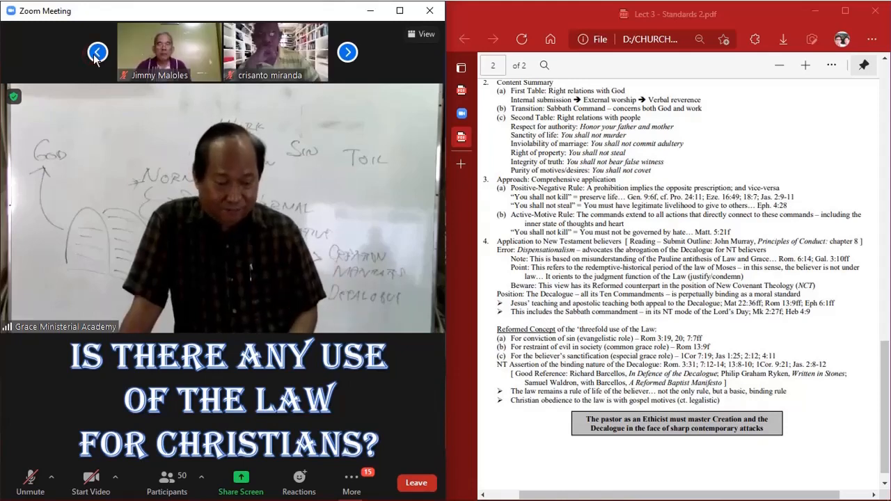
pyautogui.click(347, 51)
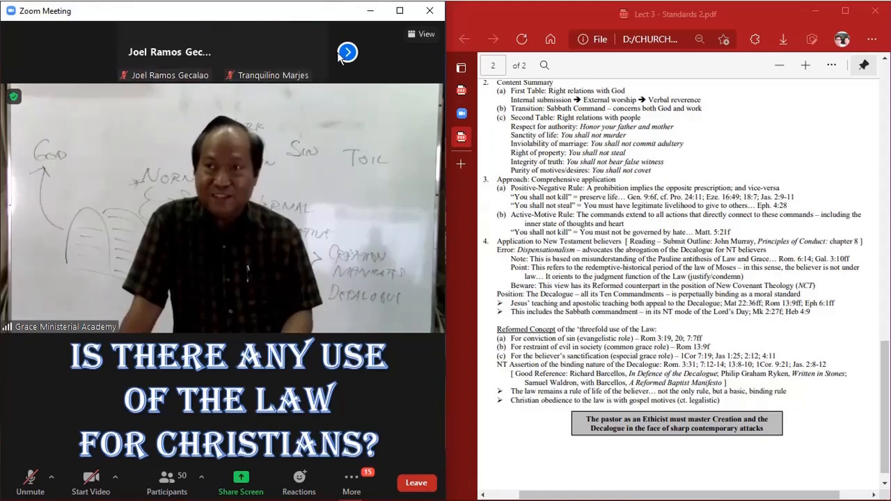
pyautogui.click(348, 52)
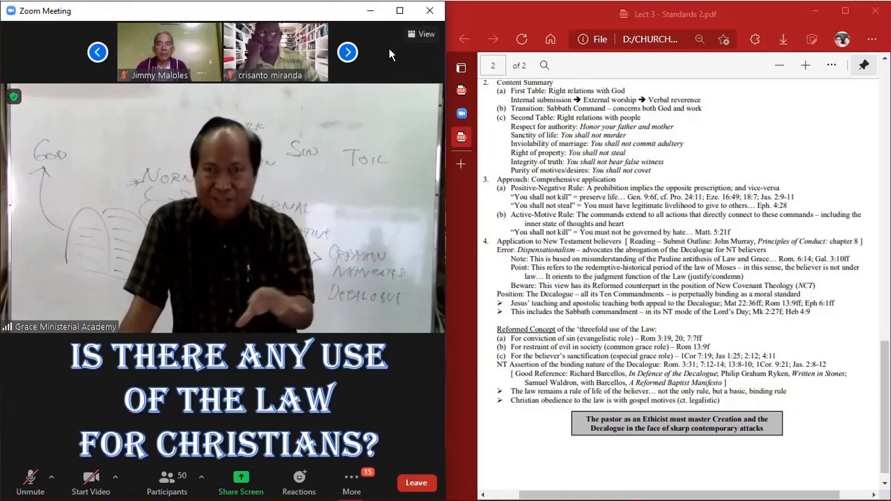
pyautogui.moveTo(360, 49)
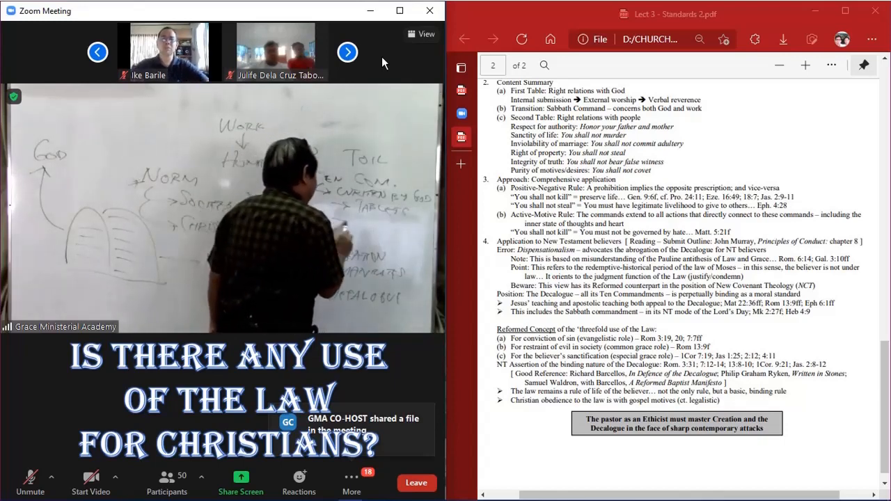
# Advance the attendee thumbnail strip to show the next pair of attendees.
pyautogui.click(461, 67)
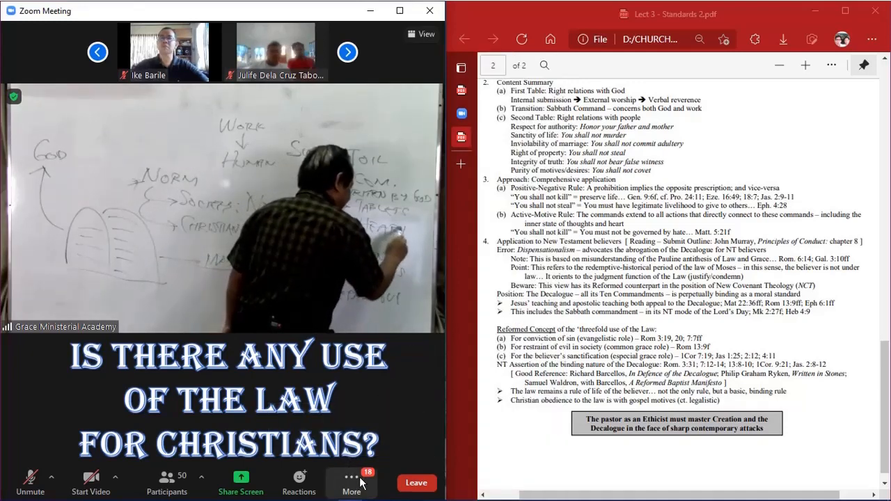
# Download the co-host's shared Reading-Submit-Outline PDF from the meeting chat.
pyautogui.click(351, 483)
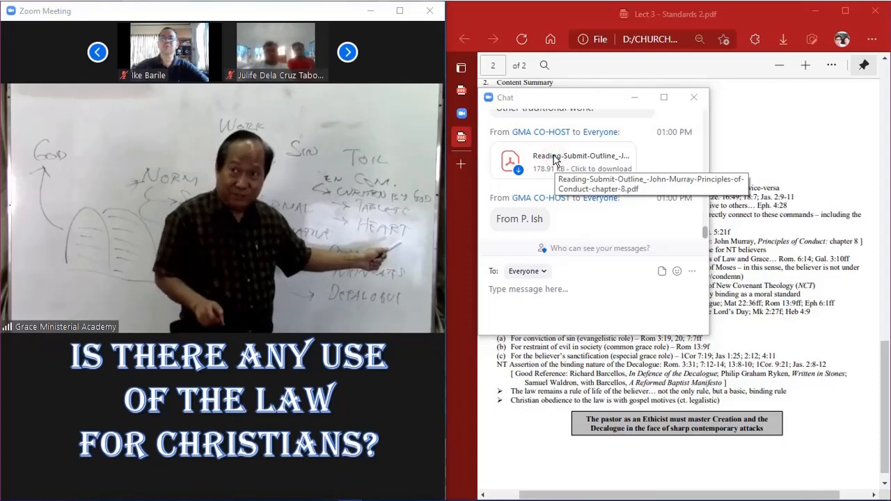
pyautogui.click(582, 160)
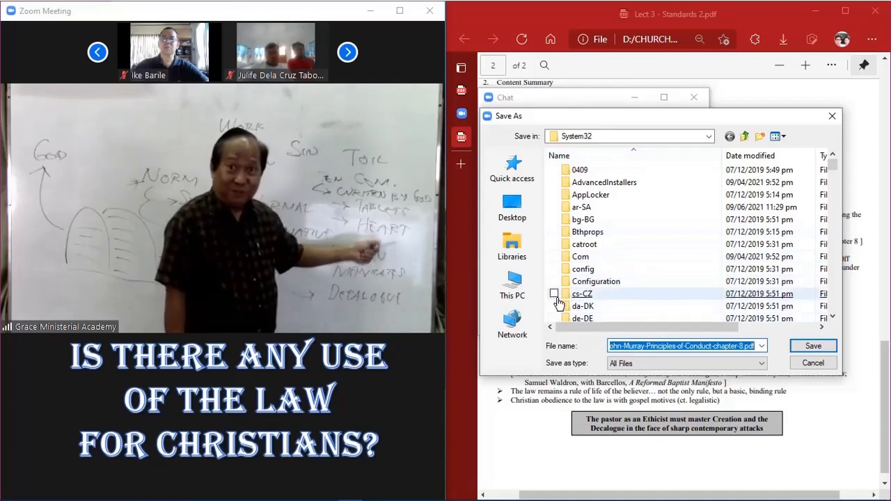
pyautogui.moveTo(511, 285)
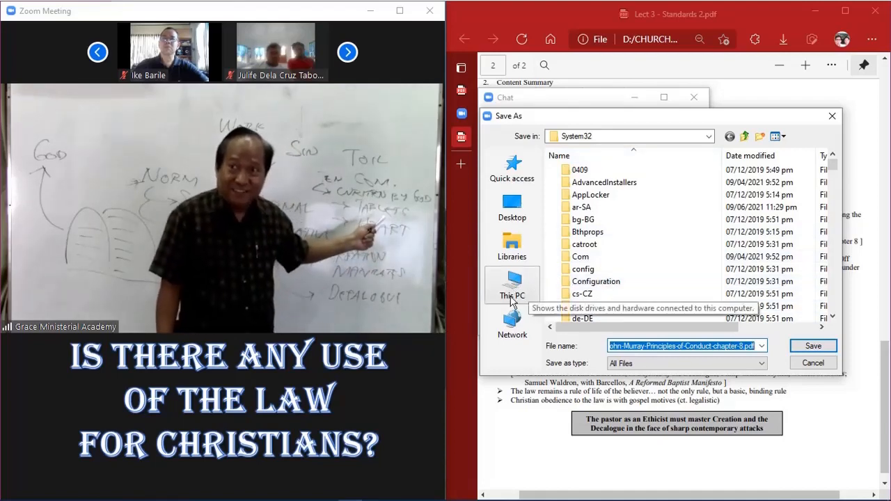
pyautogui.moveTo(512, 247)
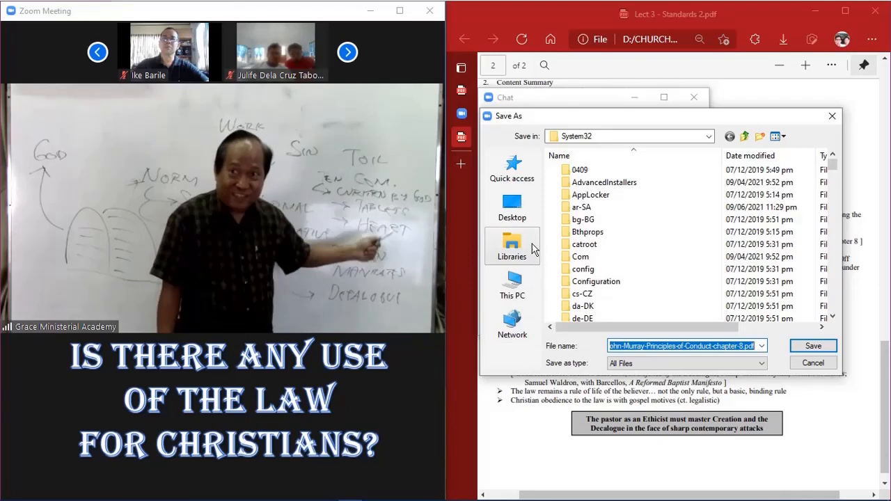
# Browse This PC to the Data (D:) drive, detouring into GMA > DOGMATICS and back up.
pyautogui.click(512, 205)
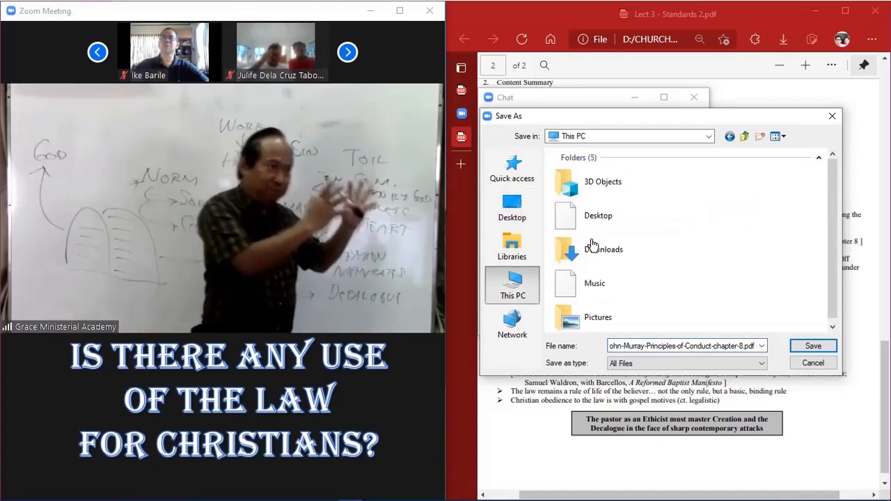
pyautogui.scroll(-3)
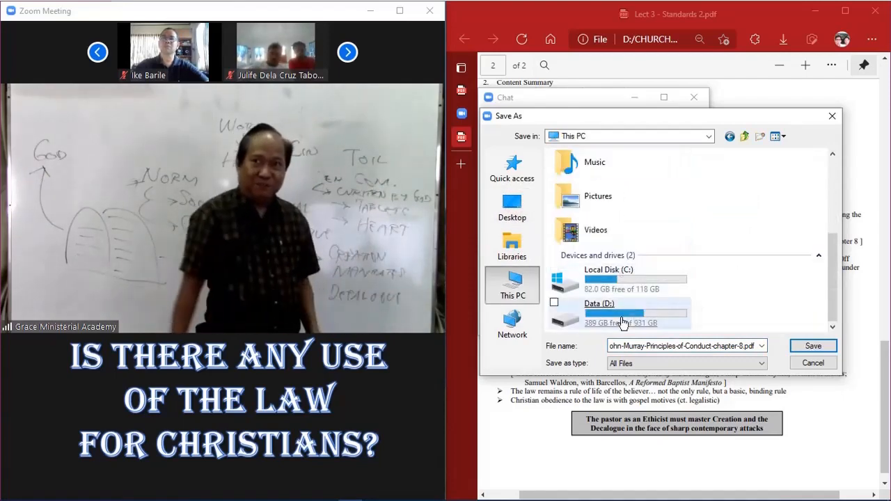
pyautogui.doubleClick(599, 310)
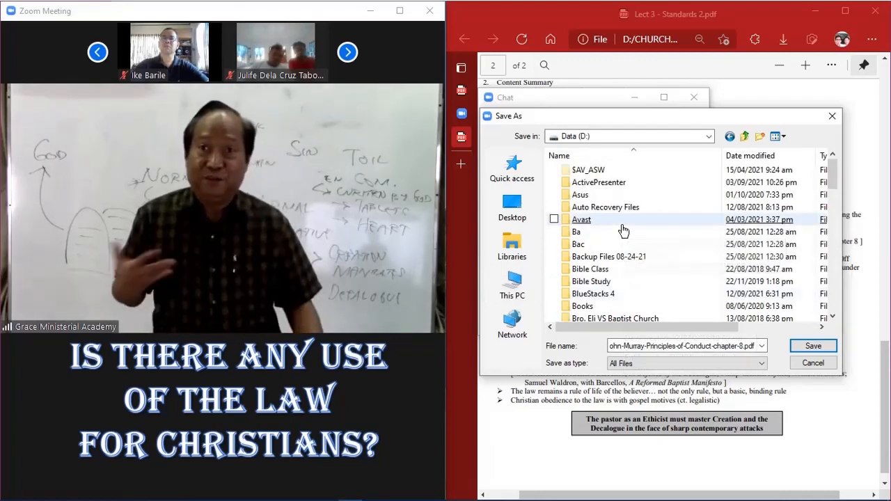
pyautogui.scroll(-3)
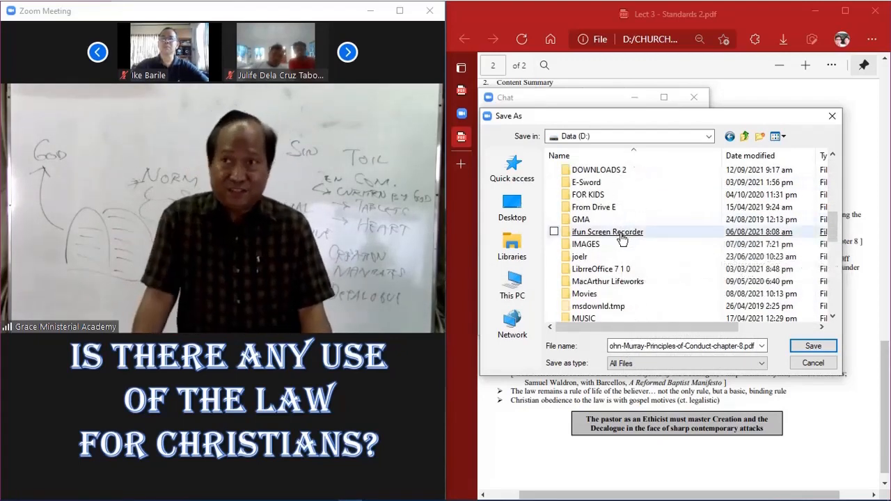
pyautogui.doubleClick(581, 220)
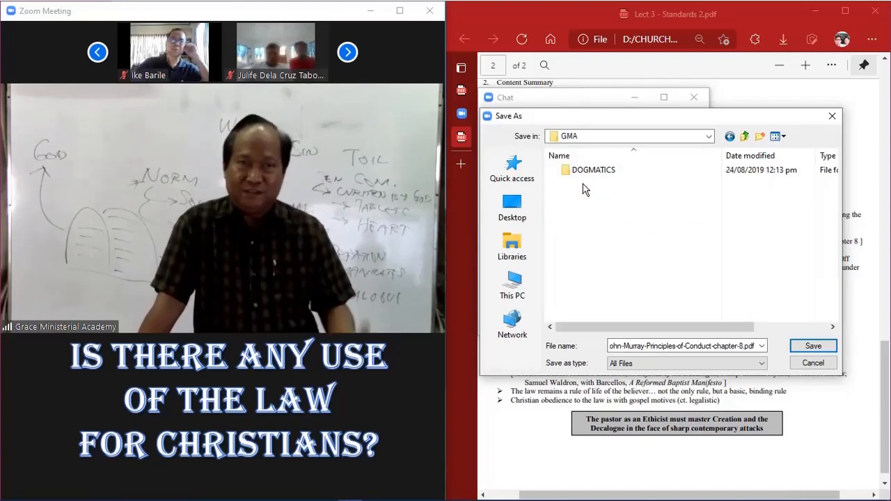
pyautogui.doubleClick(592, 169)
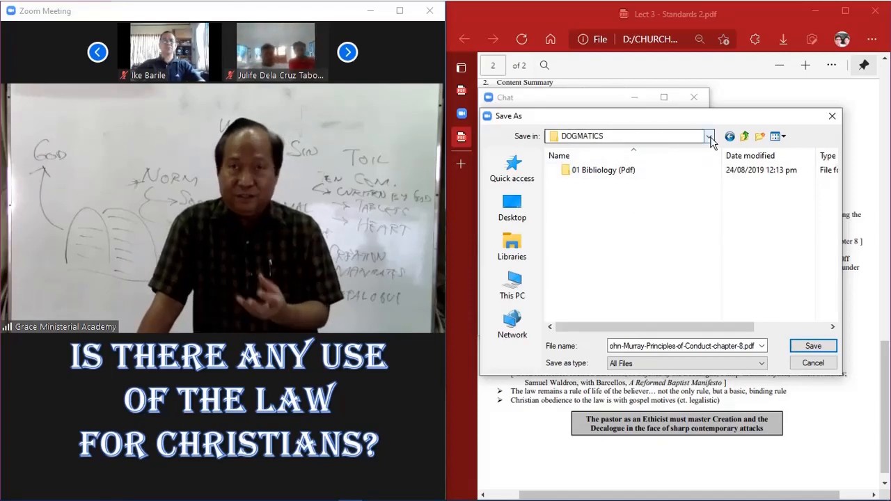
pyautogui.click(708, 136)
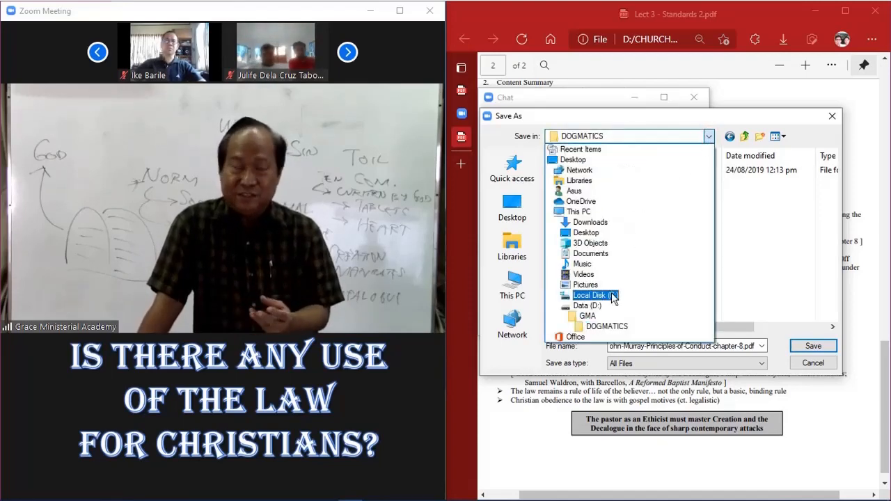
pyautogui.click(587, 305)
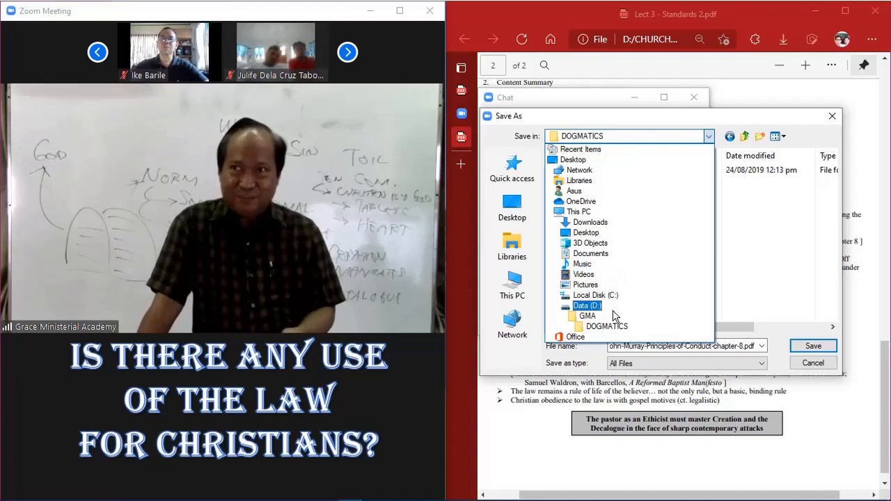
pyautogui.click(587, 305)
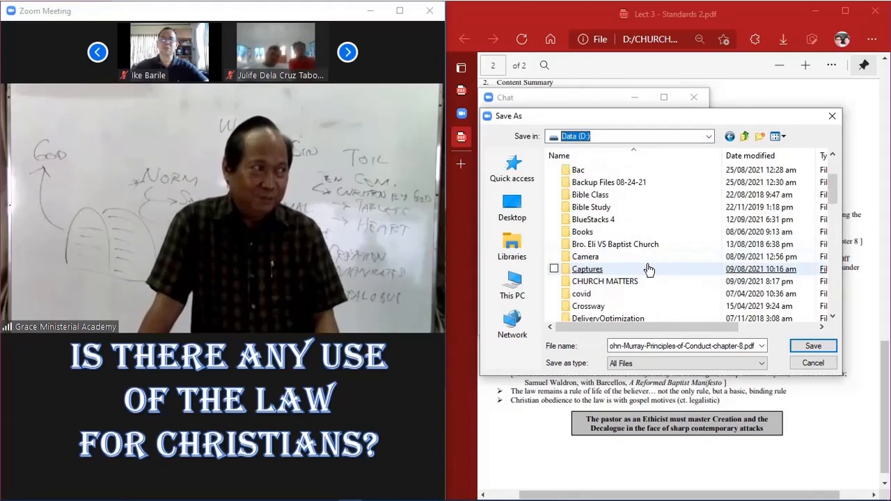
# Save the PDF into CHURCH MATTERS > GMA > GMA 2021 > Christian Ethics, then close chat.
pyautogui.doubleClick(605, 281)
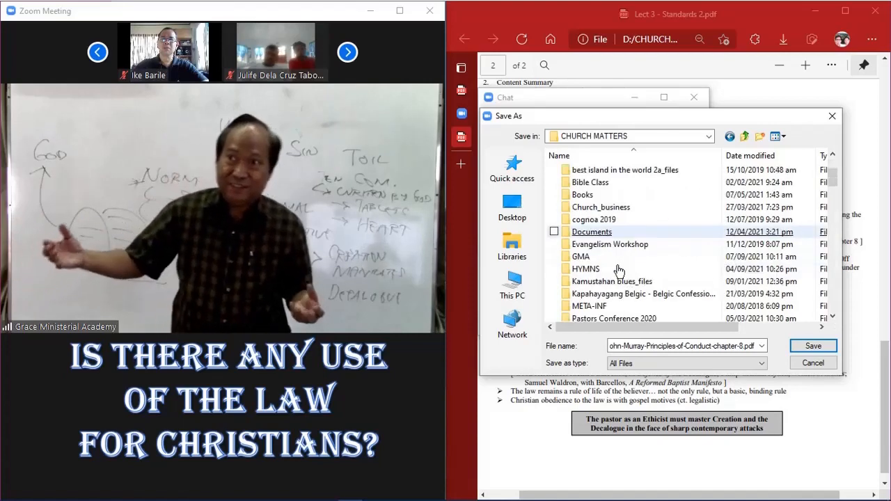
pyautogui.scroll(-3)
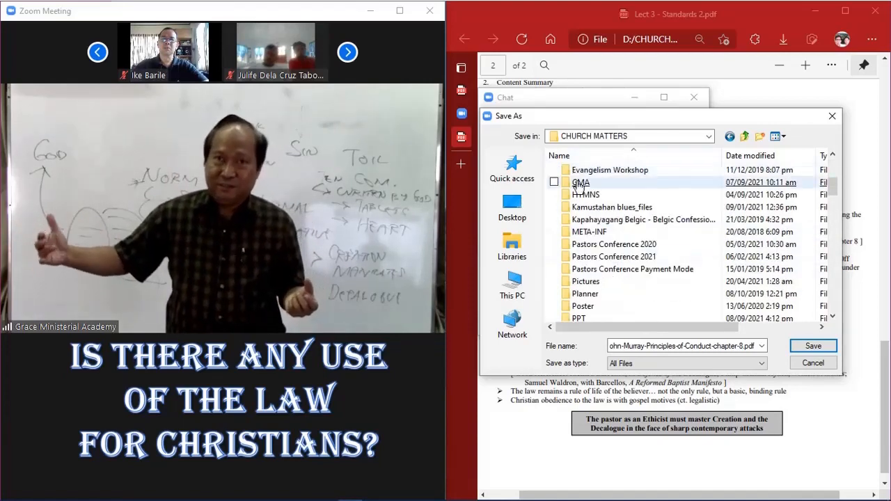
pyautogui.doubleClick(581, 181)
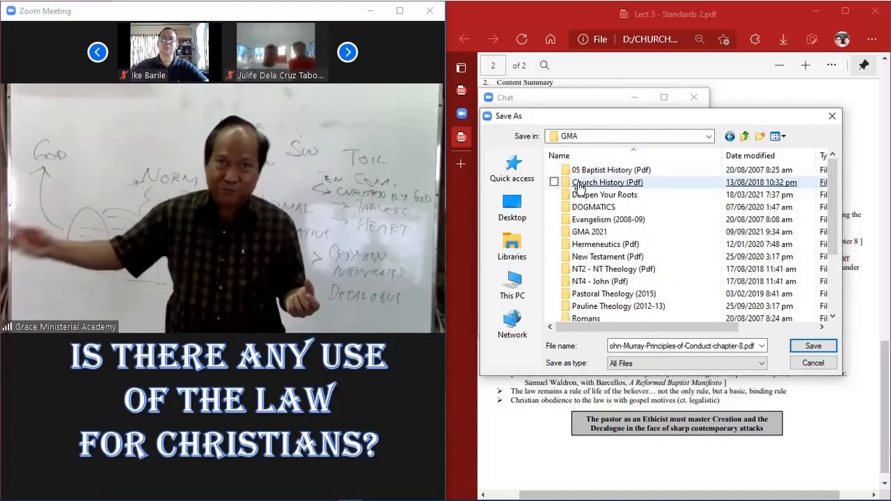
pyautogui.click(593, 207)
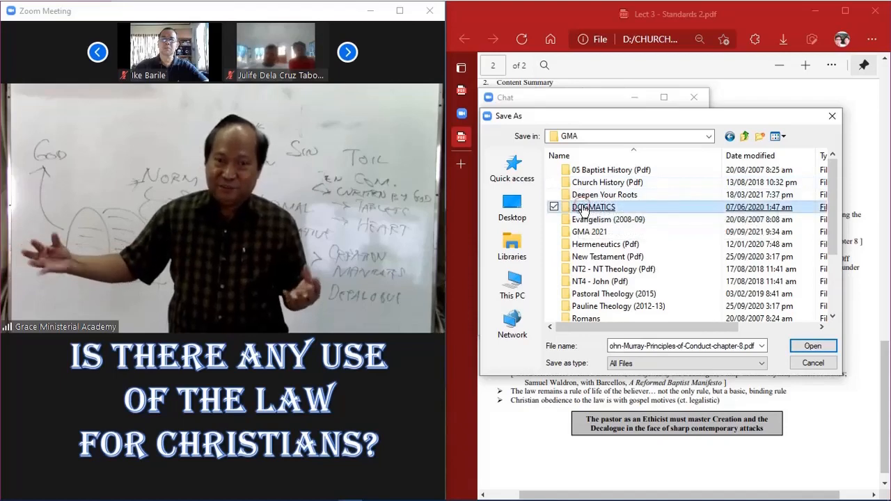
pyautogui.doubleClick(594, 207)
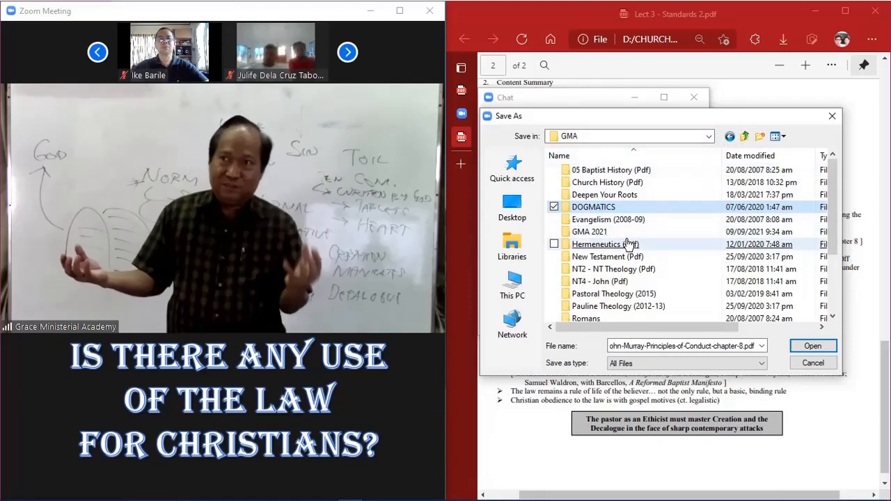
pyautogui.doubleClick(589, 231)
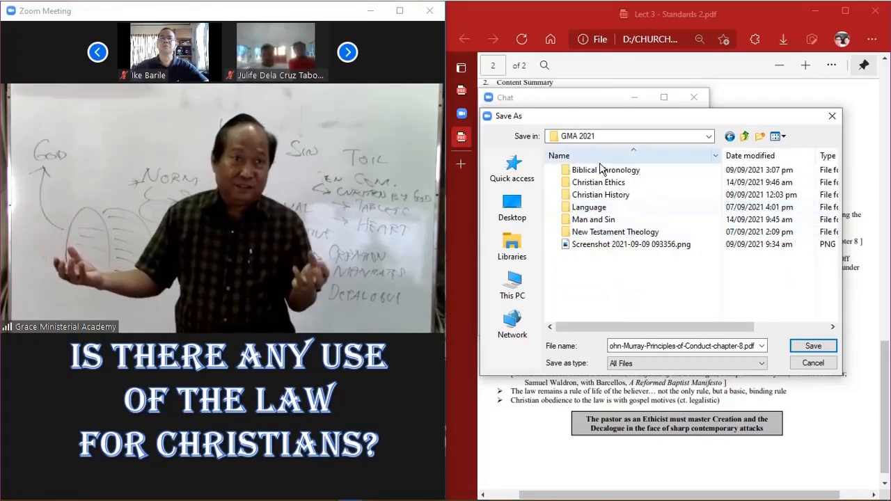
pyautogui.doubleClick(598, 181)
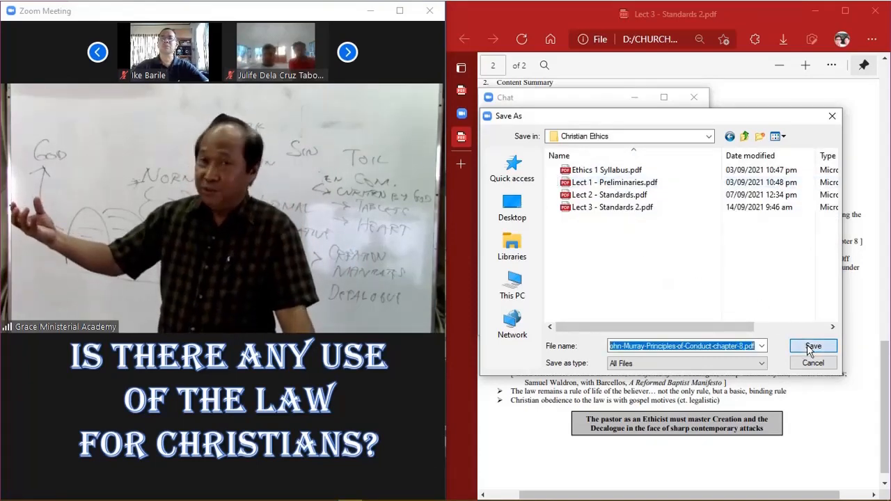
pyautogui.click(812, 346)
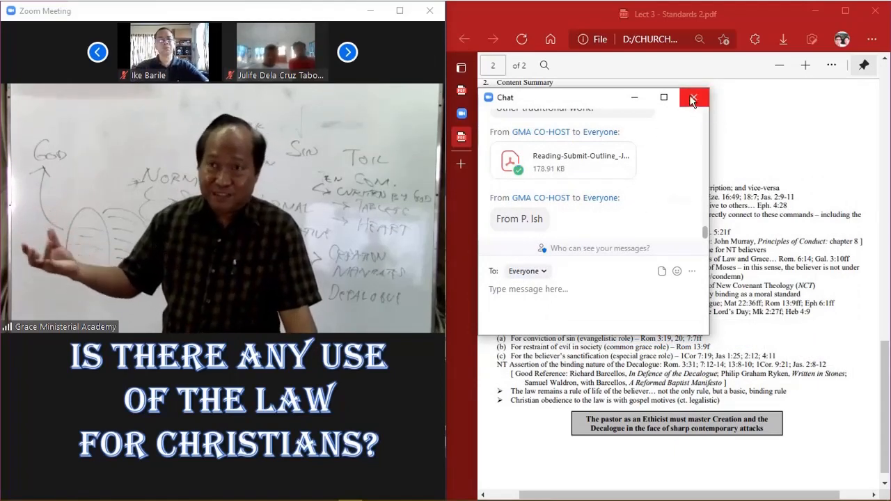
pyautogui.click(693, 98)
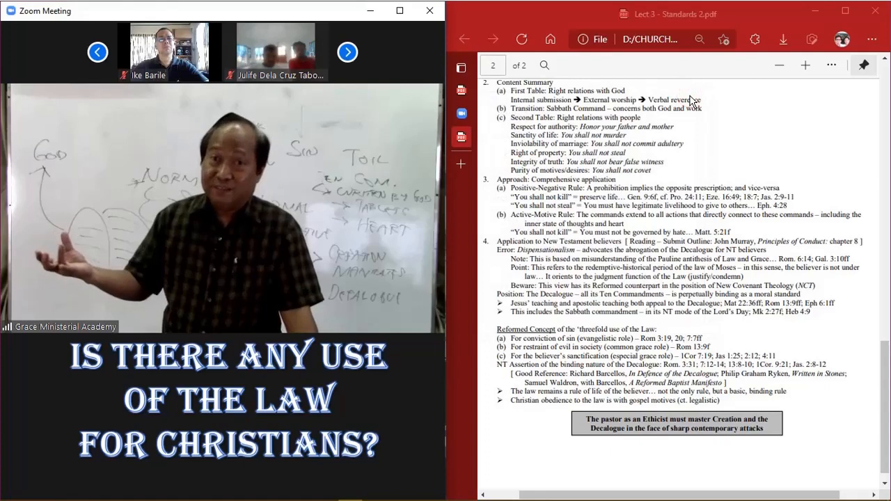